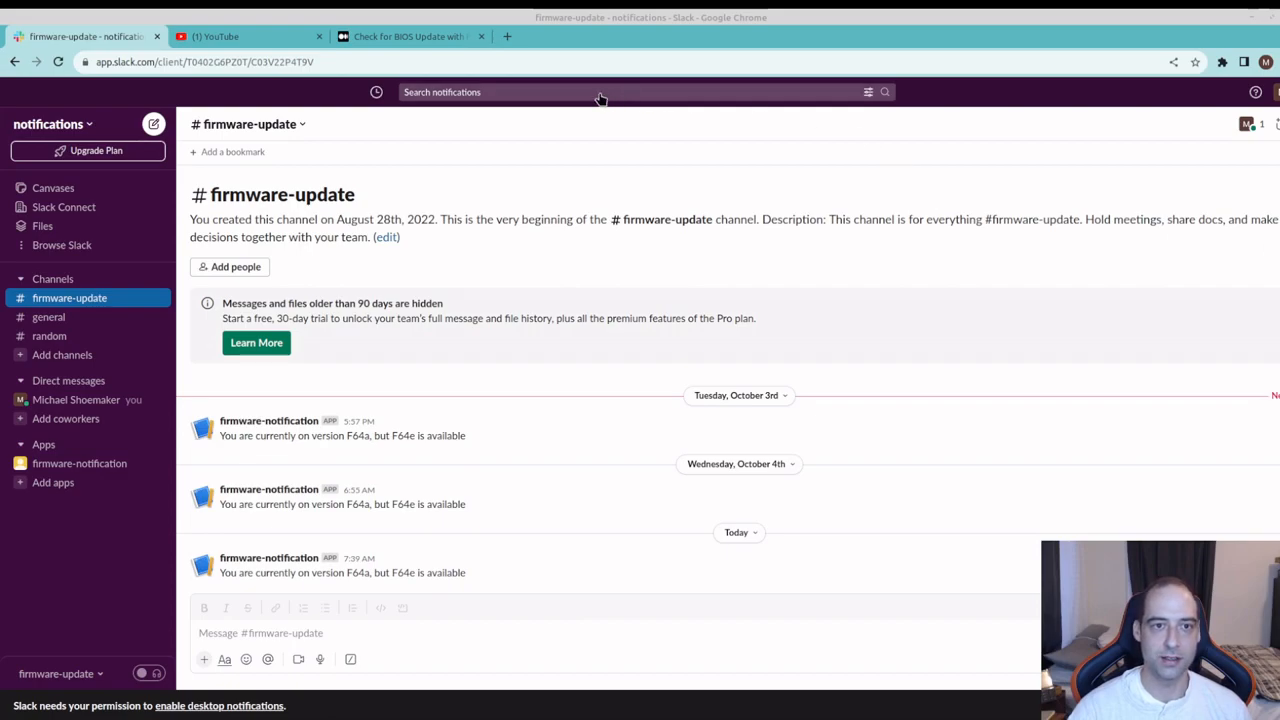
Step: Switch to the Medium article 'Check for BIOS Update with Python on Linux Mint'
{"action": "left_click", "coordinate": [410, 36]}
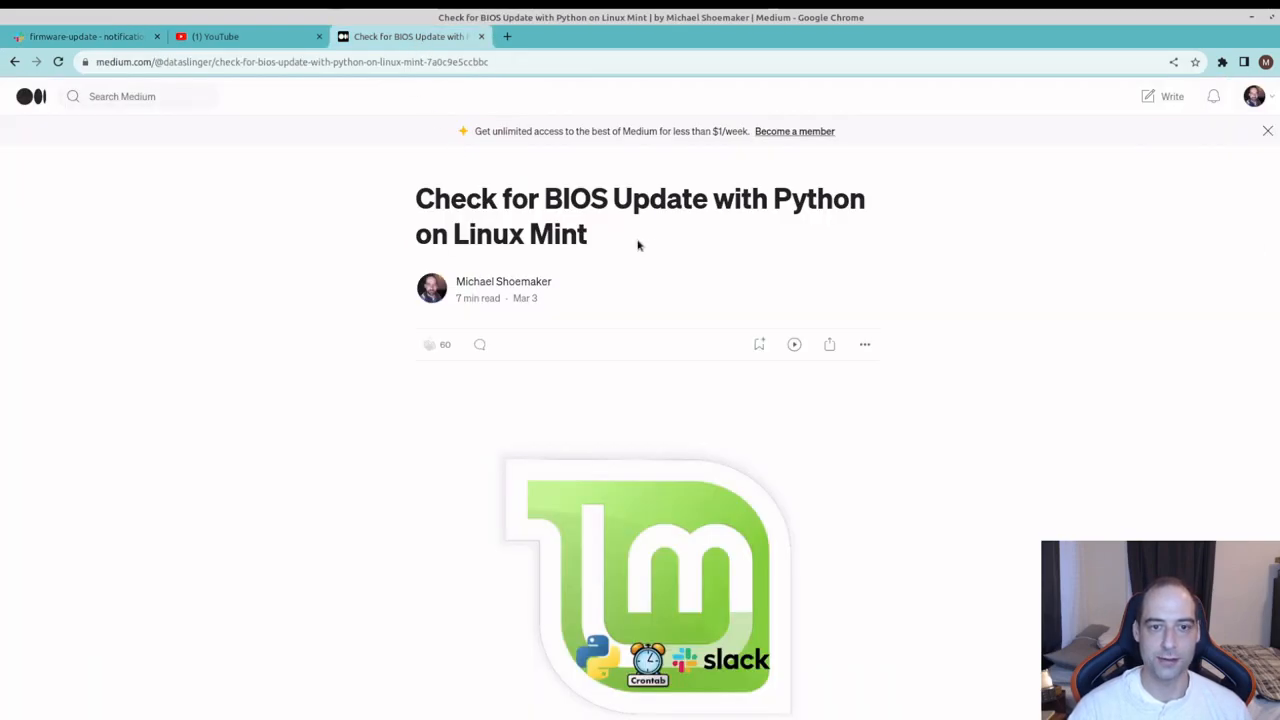
{"action": "mouse_move", "coordinate": [650, 247]}
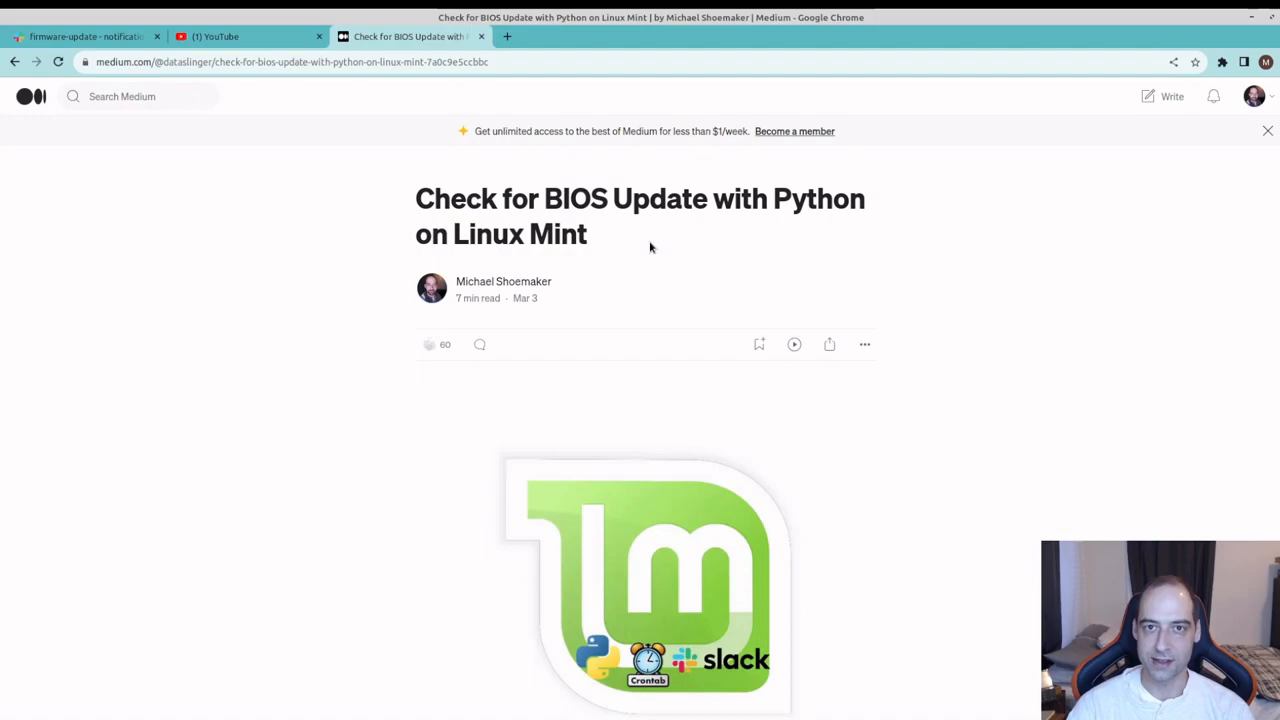
{"action": "mouse_move", "coordinate": [577, 151]}
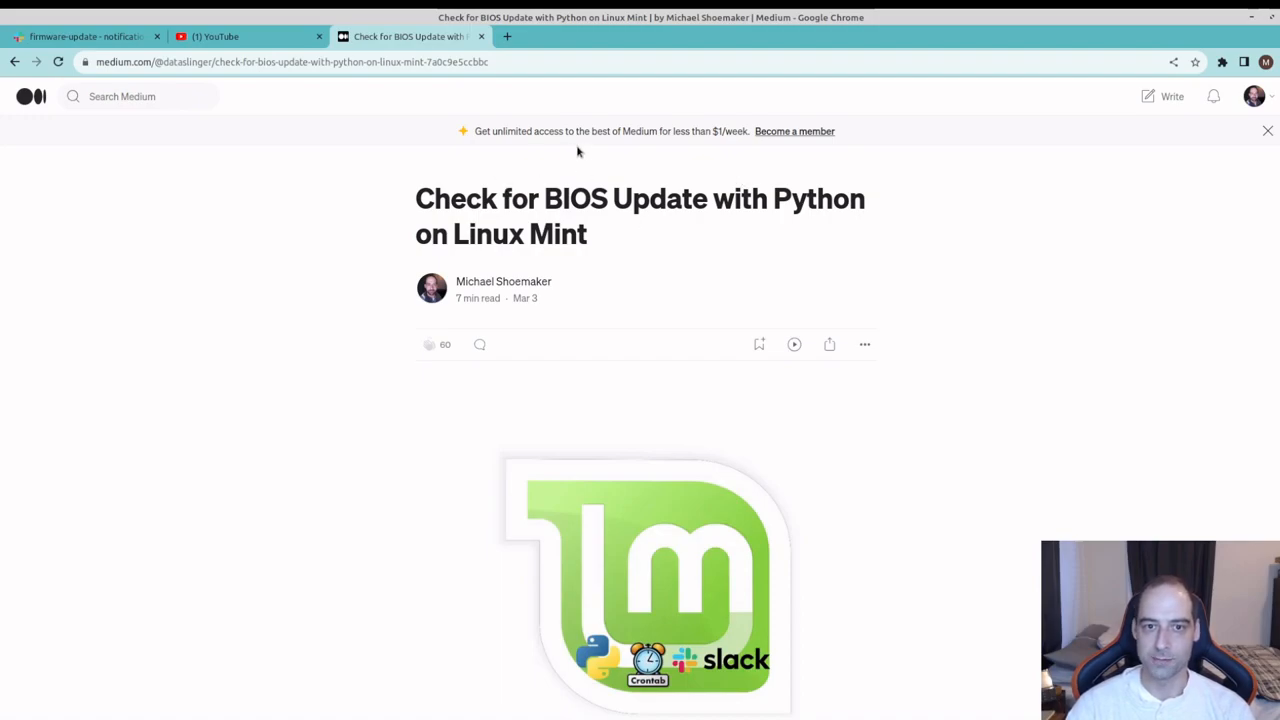
{"action": "mouse_move", "coordinate": [607, 404]}
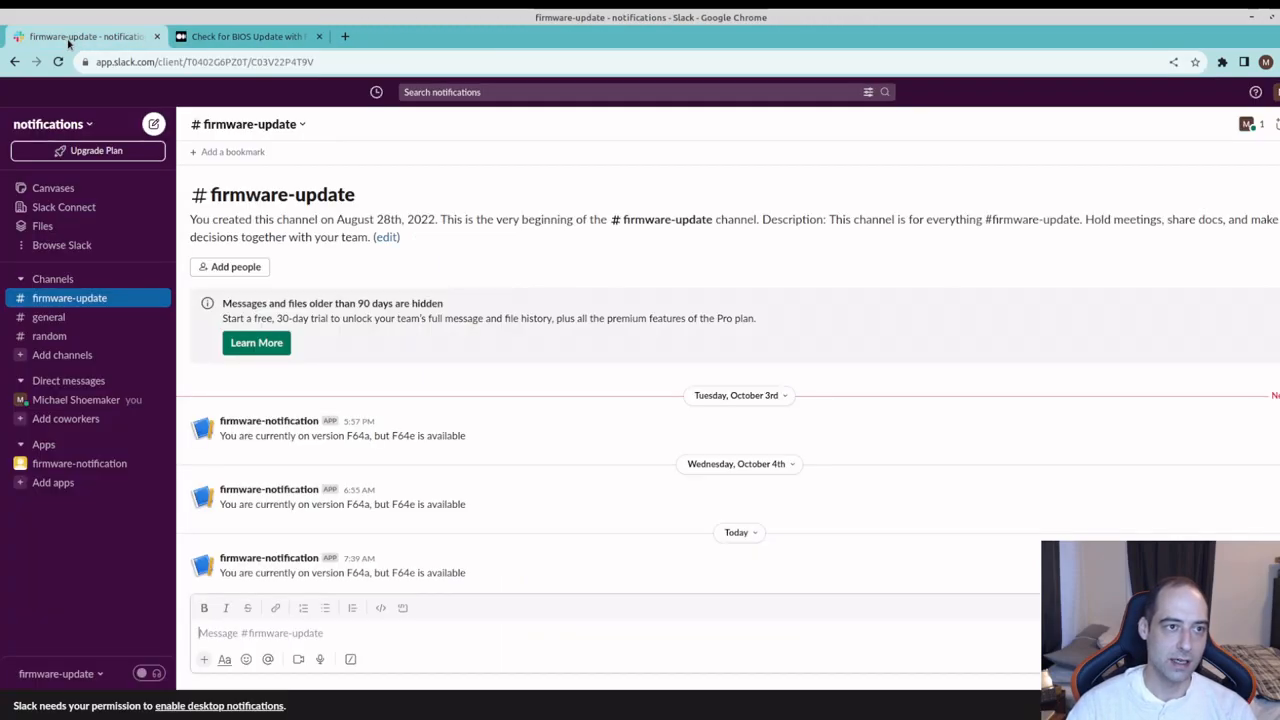
{"action": "mouse_move", "coordinate": [467, 451]}
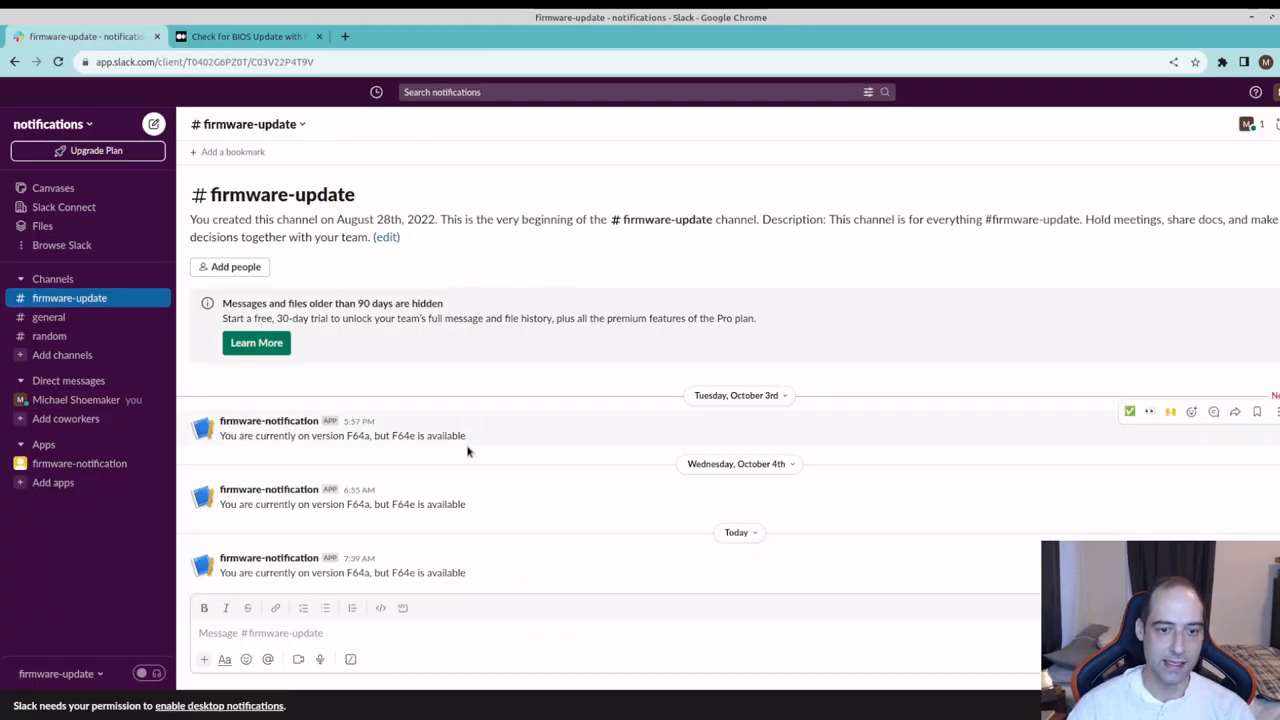
{"action": "mouse_move", "coordinate": [477, 485]}
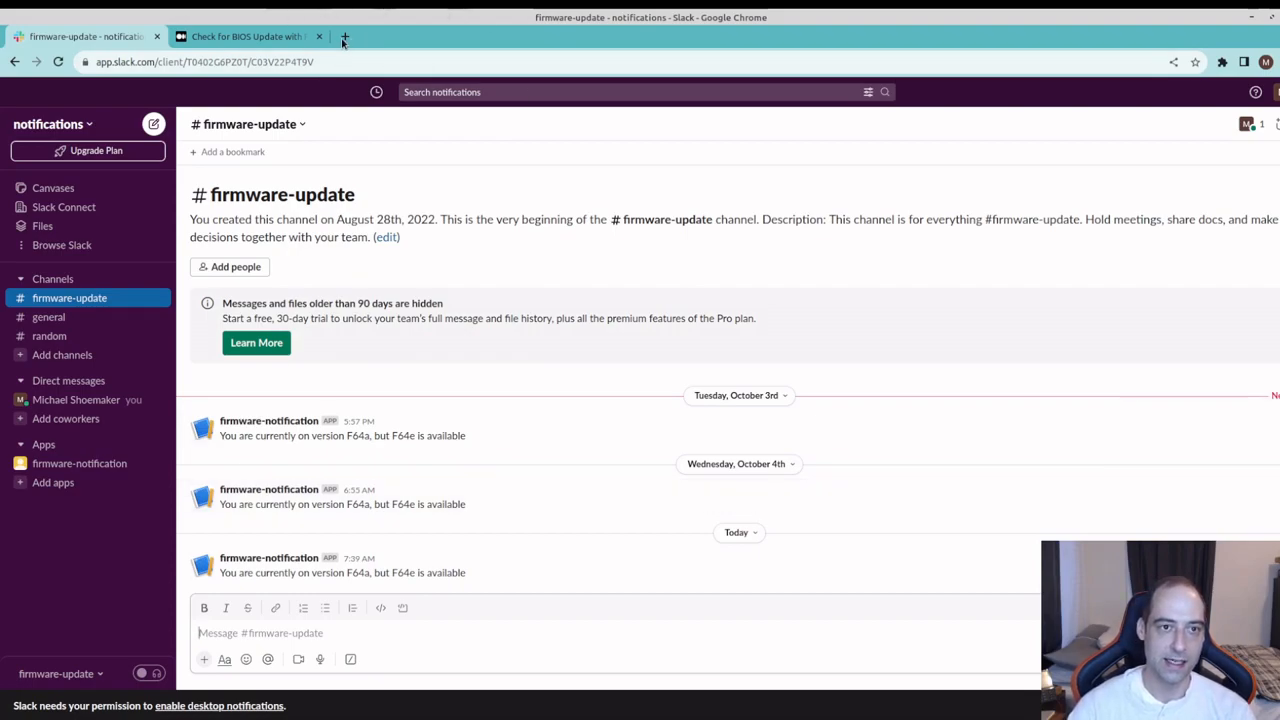
Step: Download the F64e BIOS from the B450 AORUS PRO WIFI support page and confirm the 10.8 MB zip finished
{"action": "left_click", "coordinate": [344, 37]}
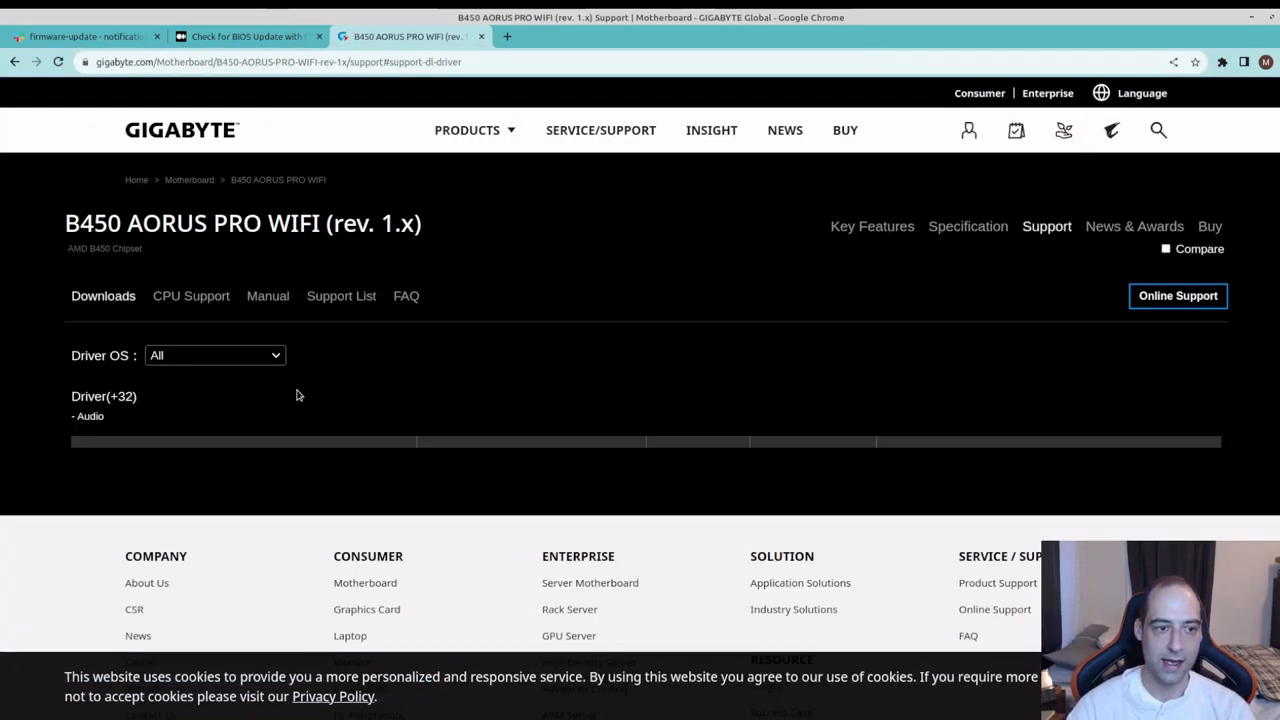
{"action": "scroll", "scroll_direction": "down", "scroll_amount": 3}
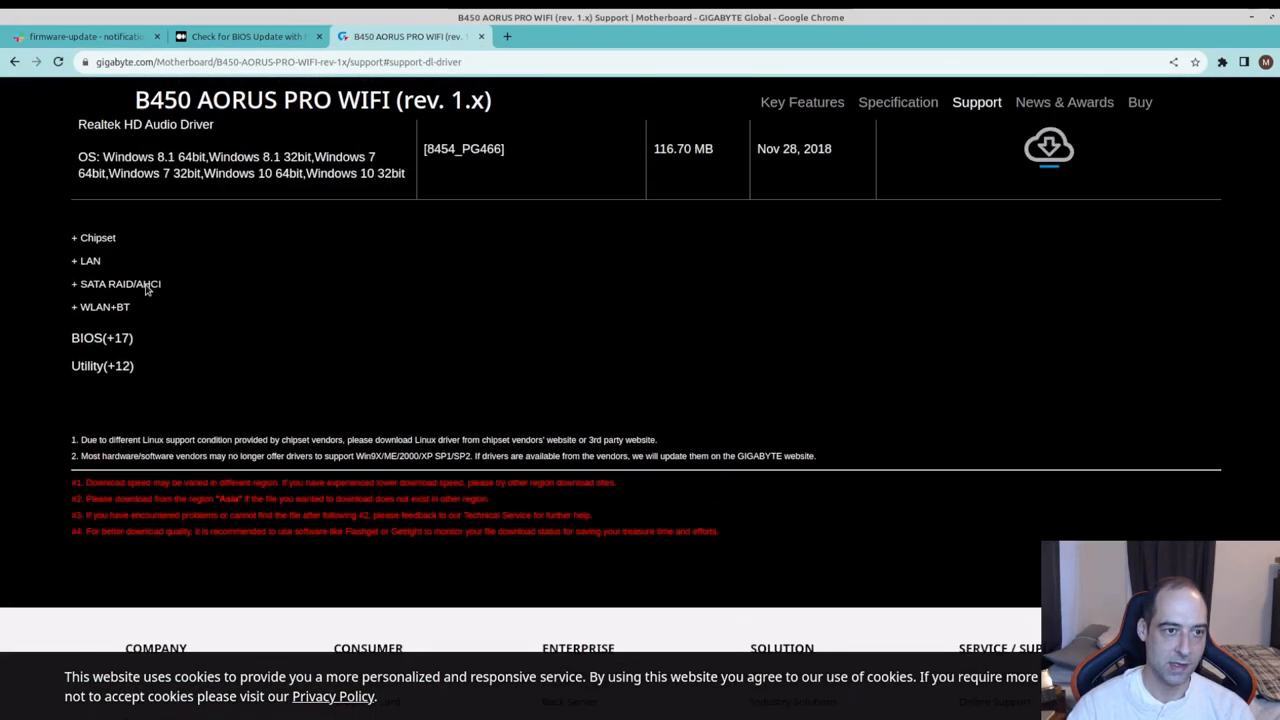
{"action": "left_click", "coordinate": [101, 337]}
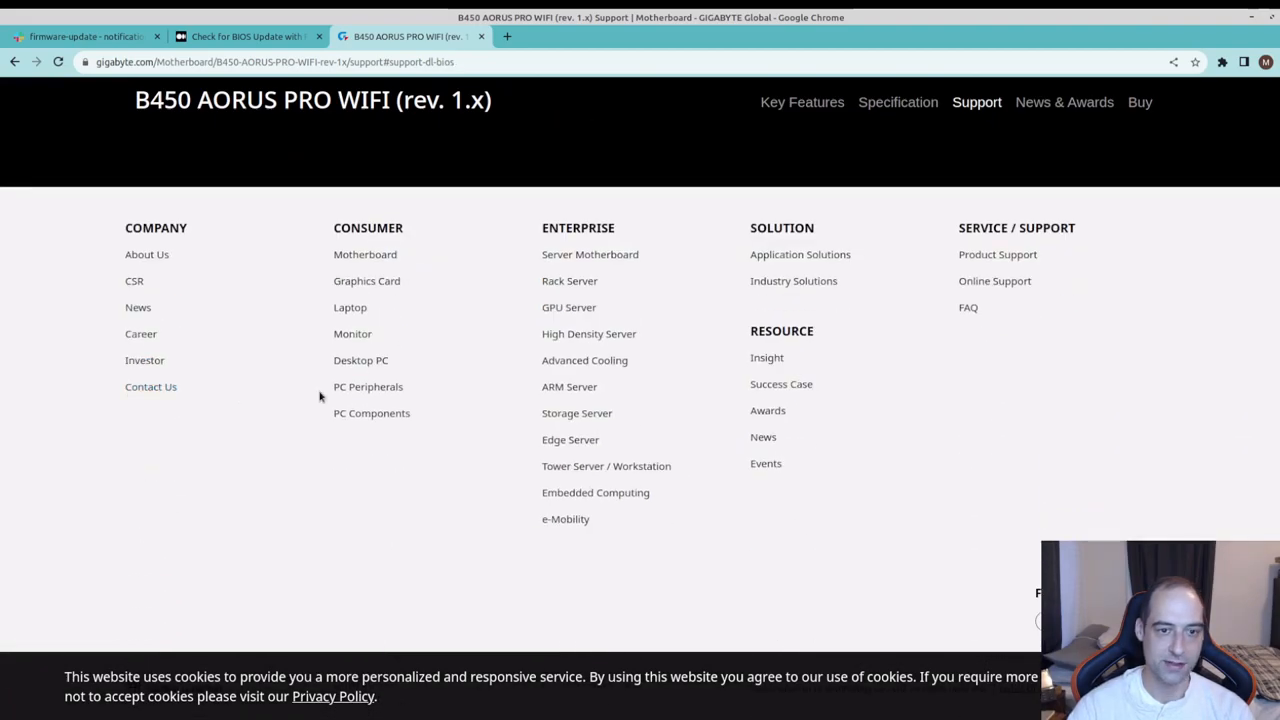
{"action": "scroll", "scroll_direction": "up", "scroll_amount": 3}
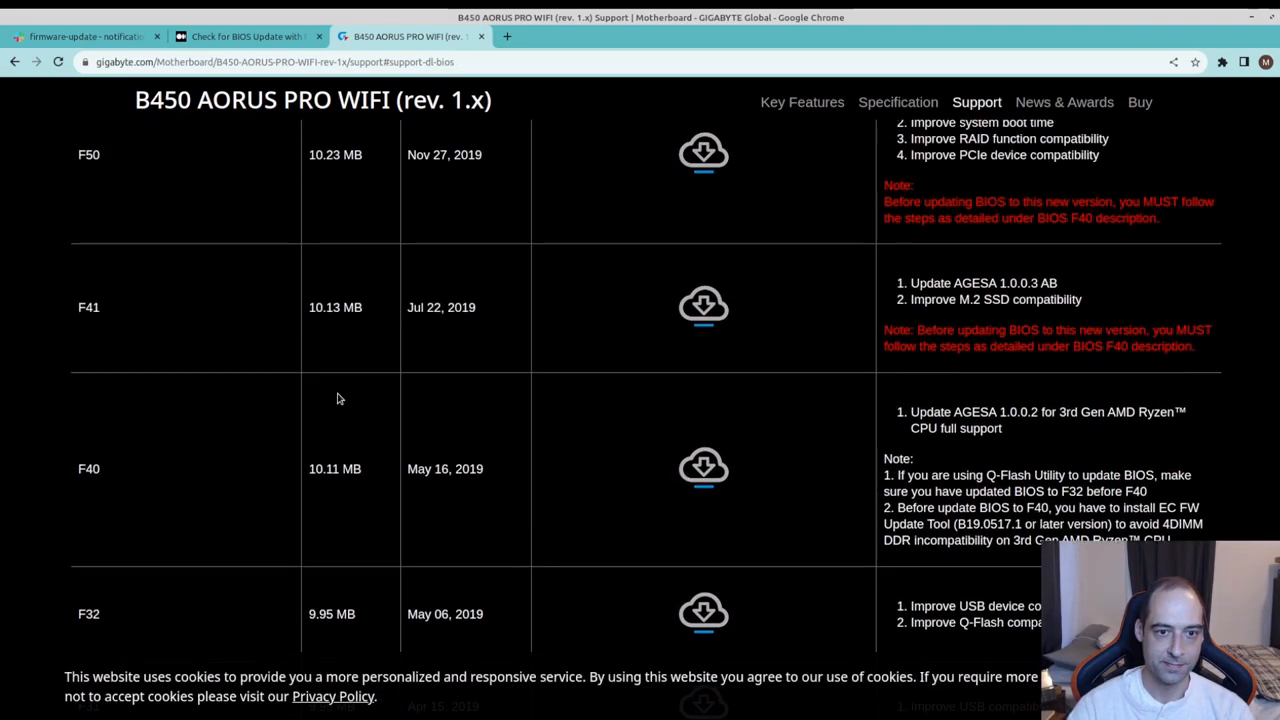
{"action": "scroll", "scroll_direction": "up", "scroll_amount": 3}
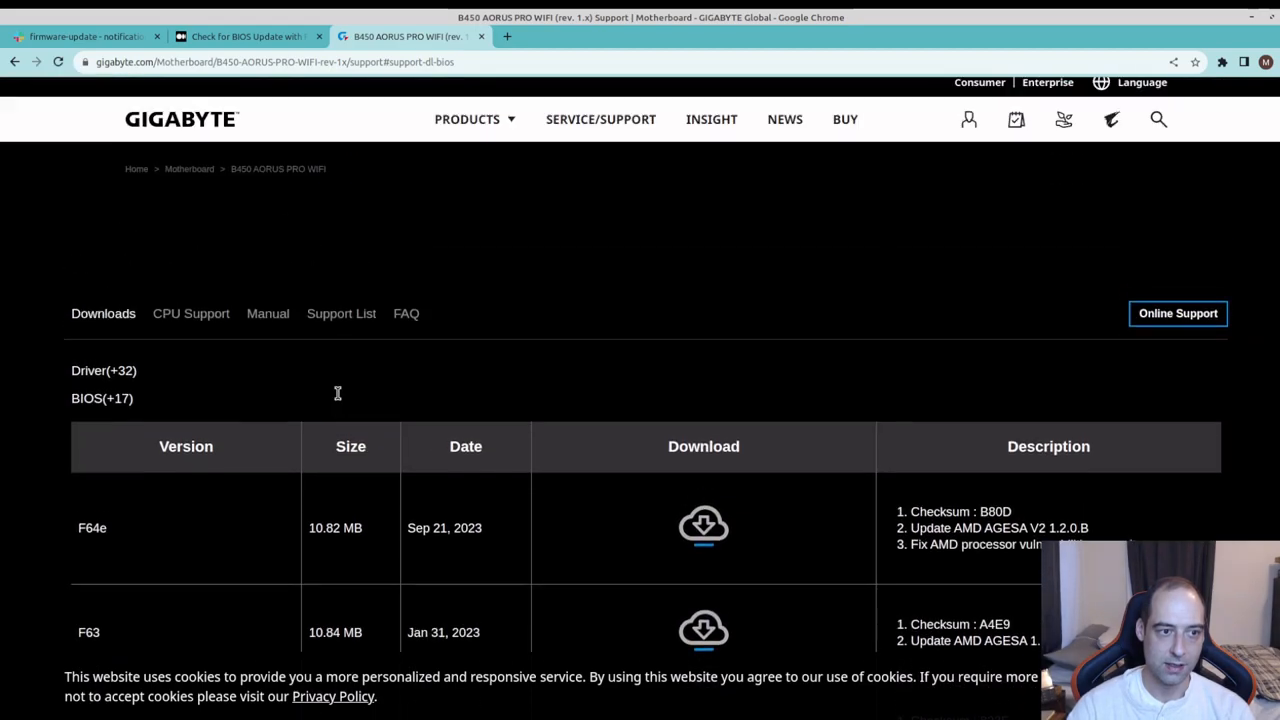
{"action": "scroll", "scroll_direction": "down", "scroll_amount": 3}
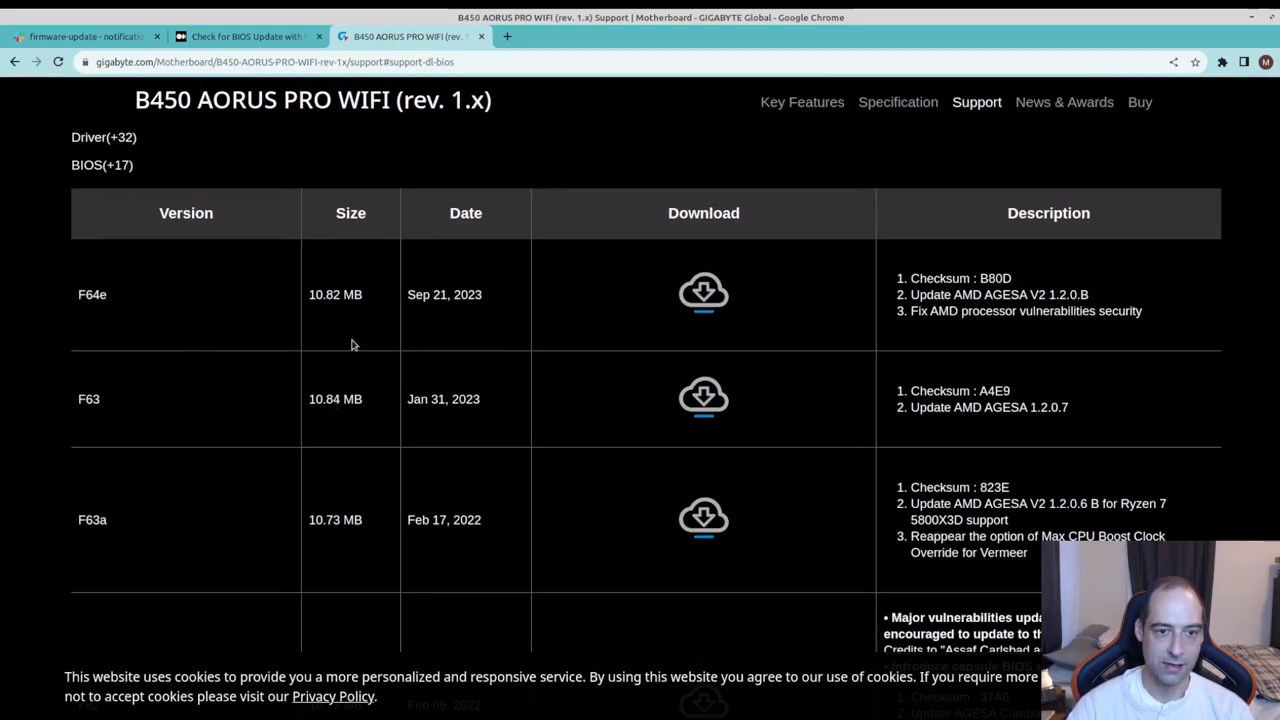
{"action": "mouse_move", "coordinate": [428, 294]}
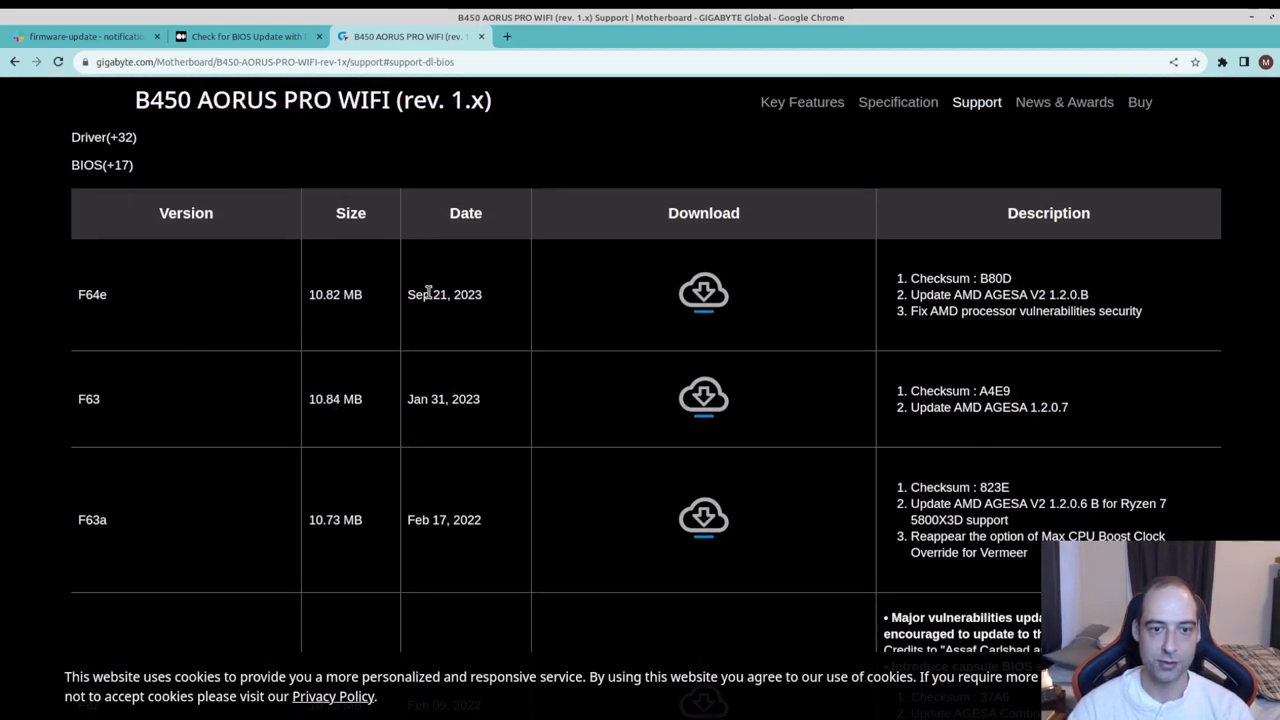
{"action": "mouse_move", "coordinate": [464, 308]}
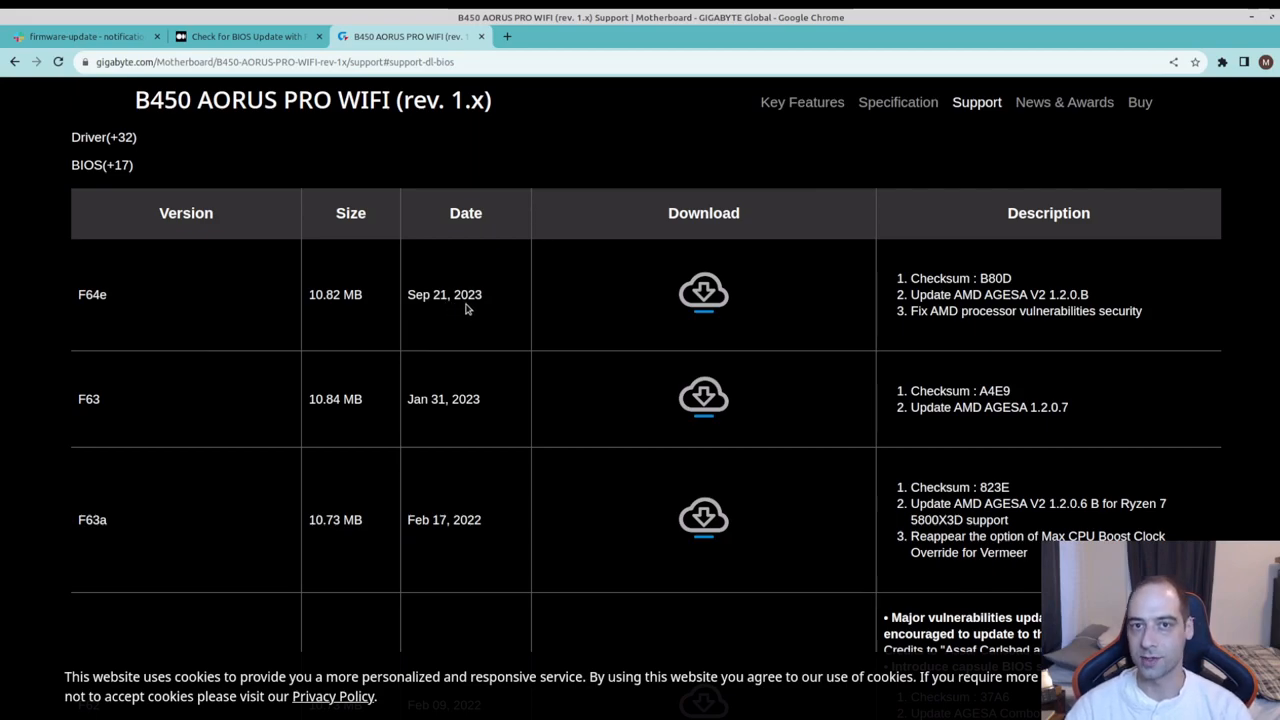
{"action": "mouse_move", "coordinate": [494, 305]}
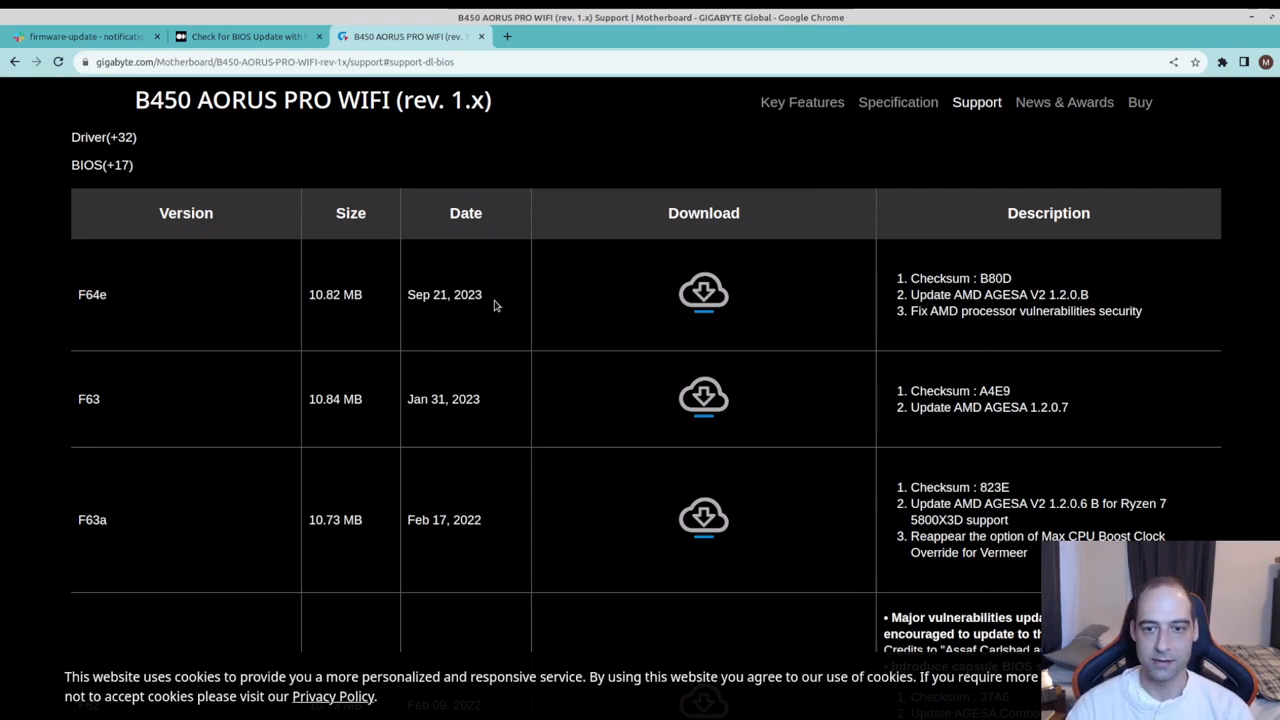
{"action": "mouse_move", "coordinate": [703, 293]}
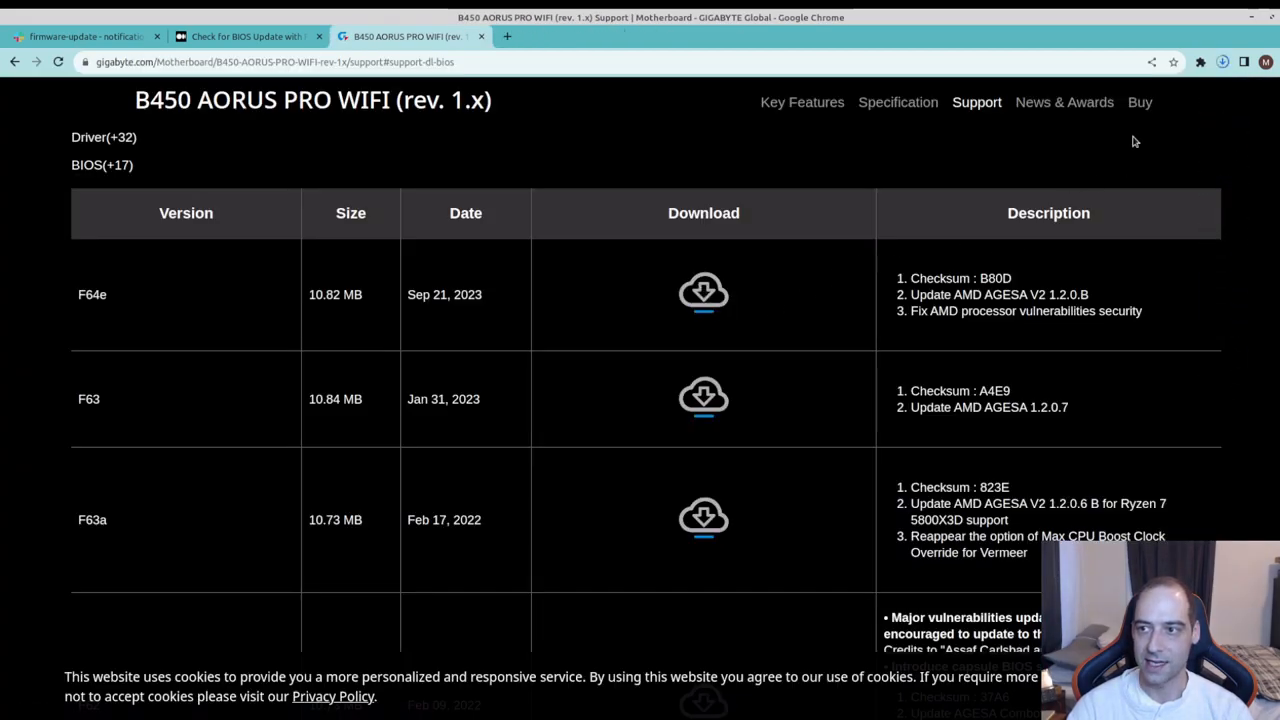
{"action": "left_click", "coordinate": [1221, 62]}
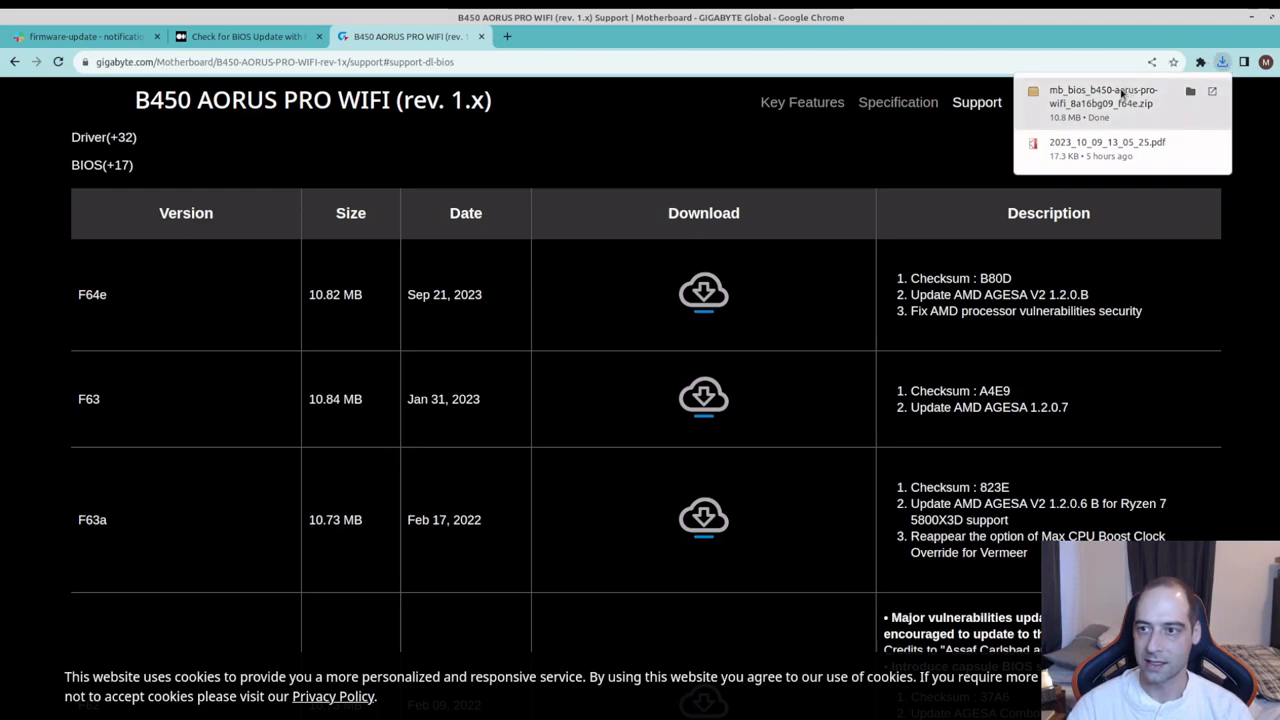
{"action": "mouse_move", "coordinate": [615, 187]}
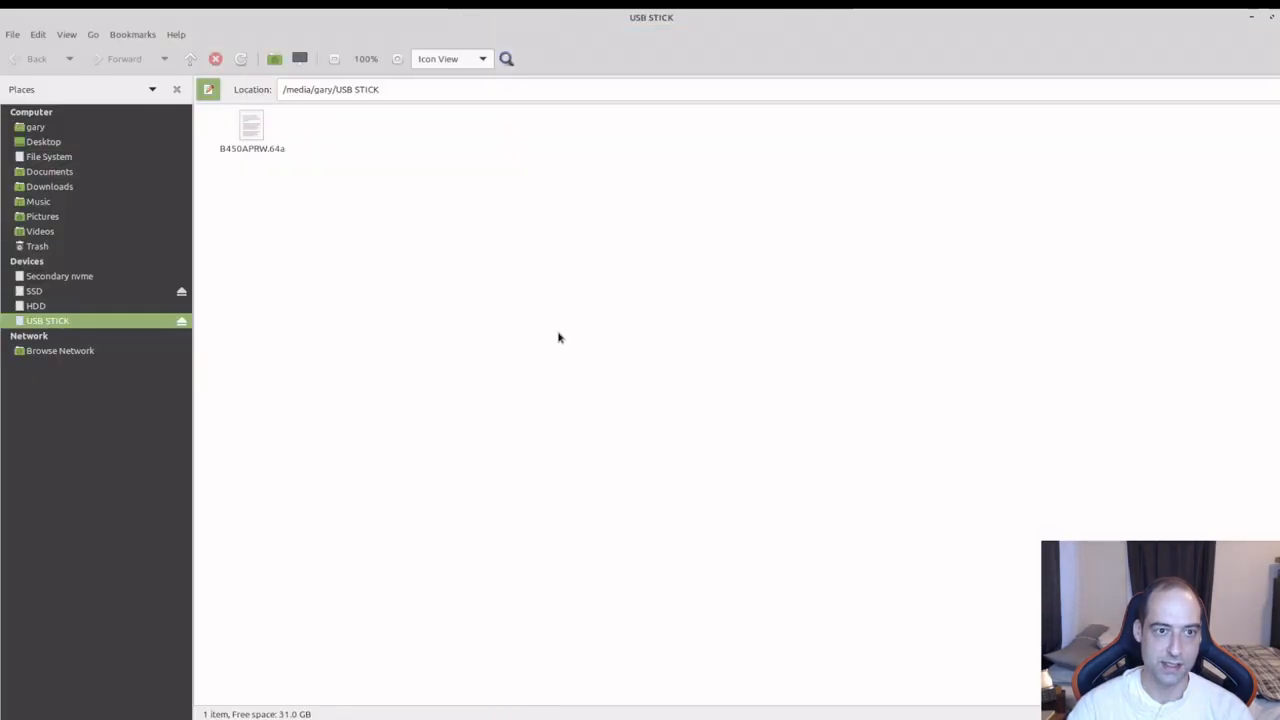
Step: Change the terminal's directory to '/media/gary/USB STICK'
{"action": "triple_click", "coordinate": [330, 89]}
{"action": "type", "text": "cd"}
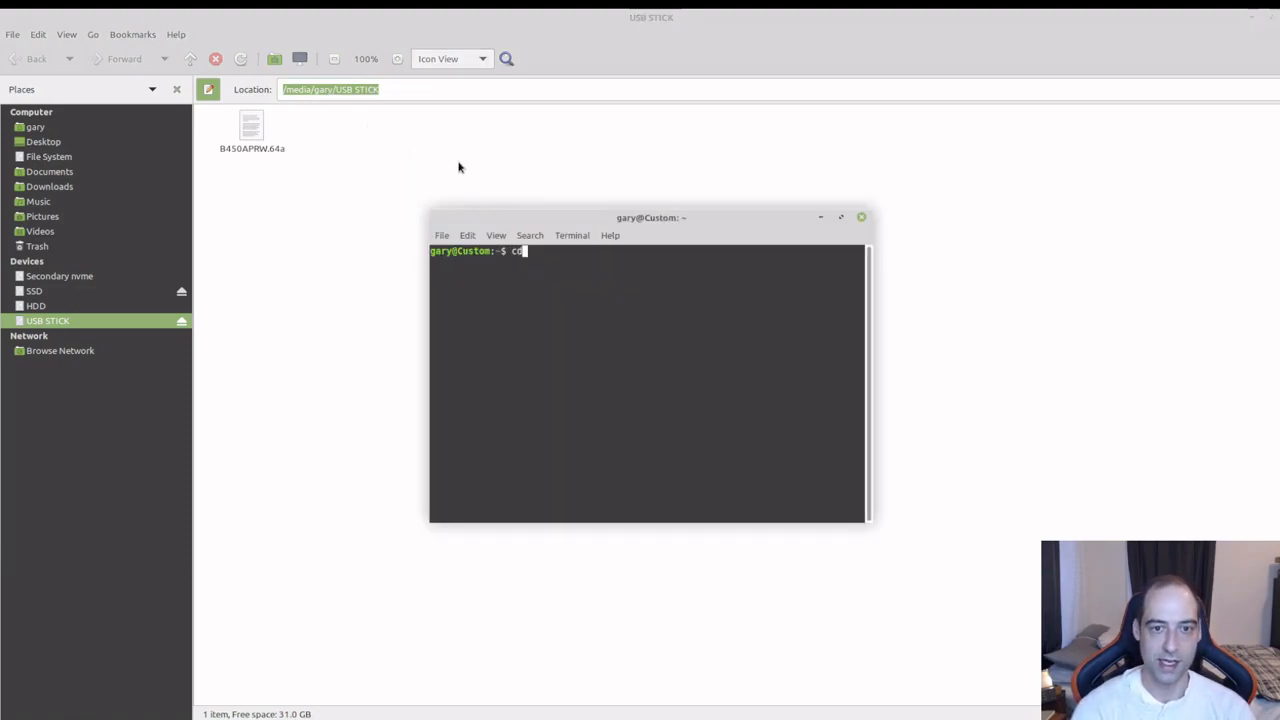
{"action": "type", "text": "/media/gary/USB STICK"}
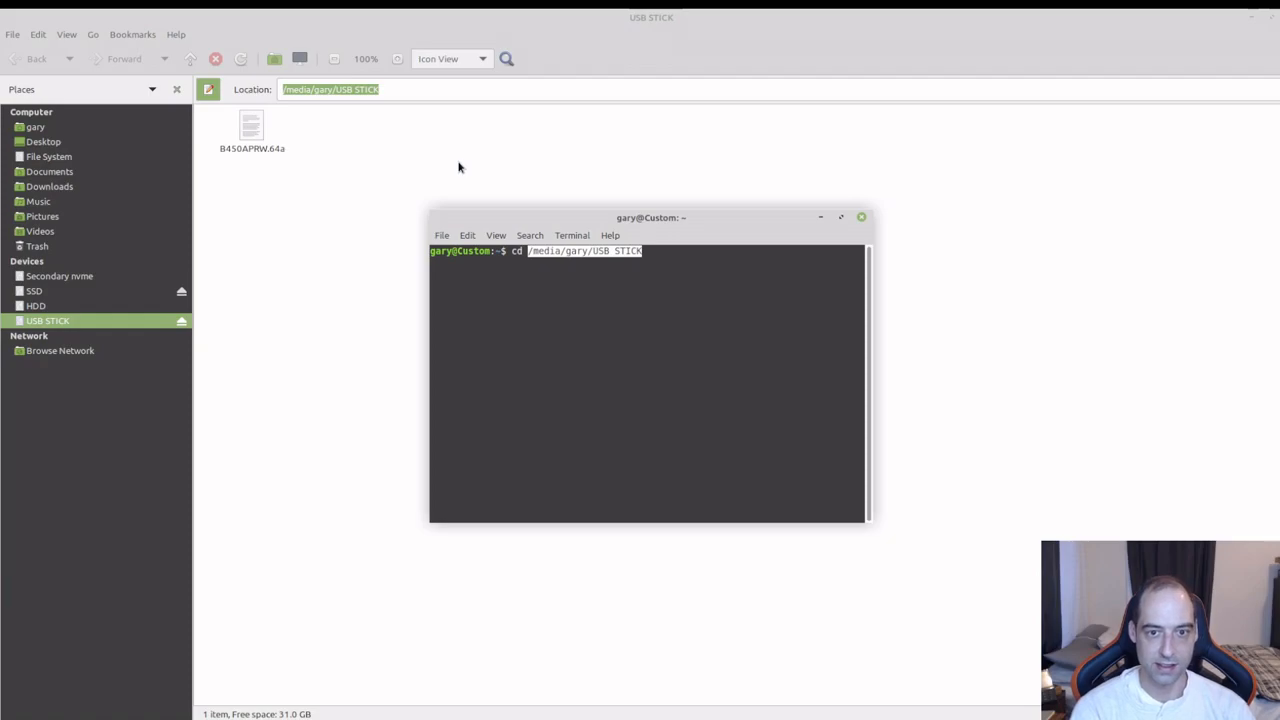
{"action": "key", "text": "Return"}
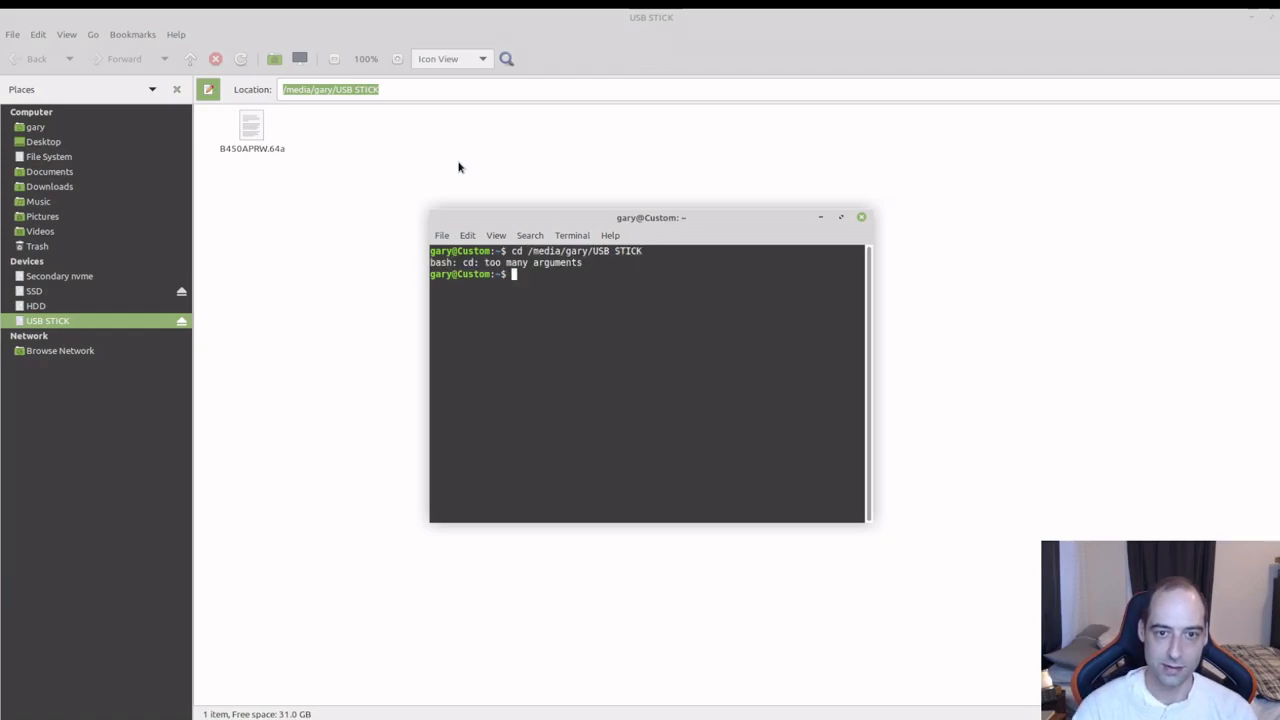
{"action": "type", "text": "cd /media/gary/USB STICK'"}
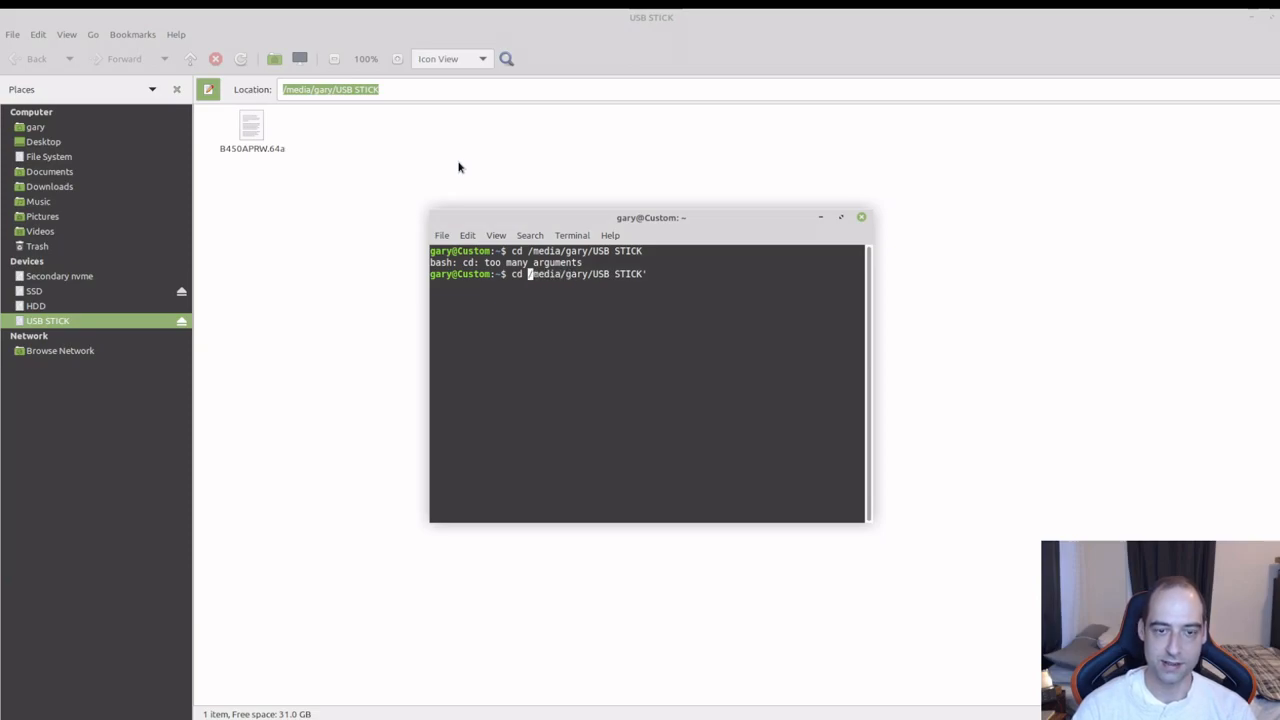
{"action": "key", "text": "Return"}
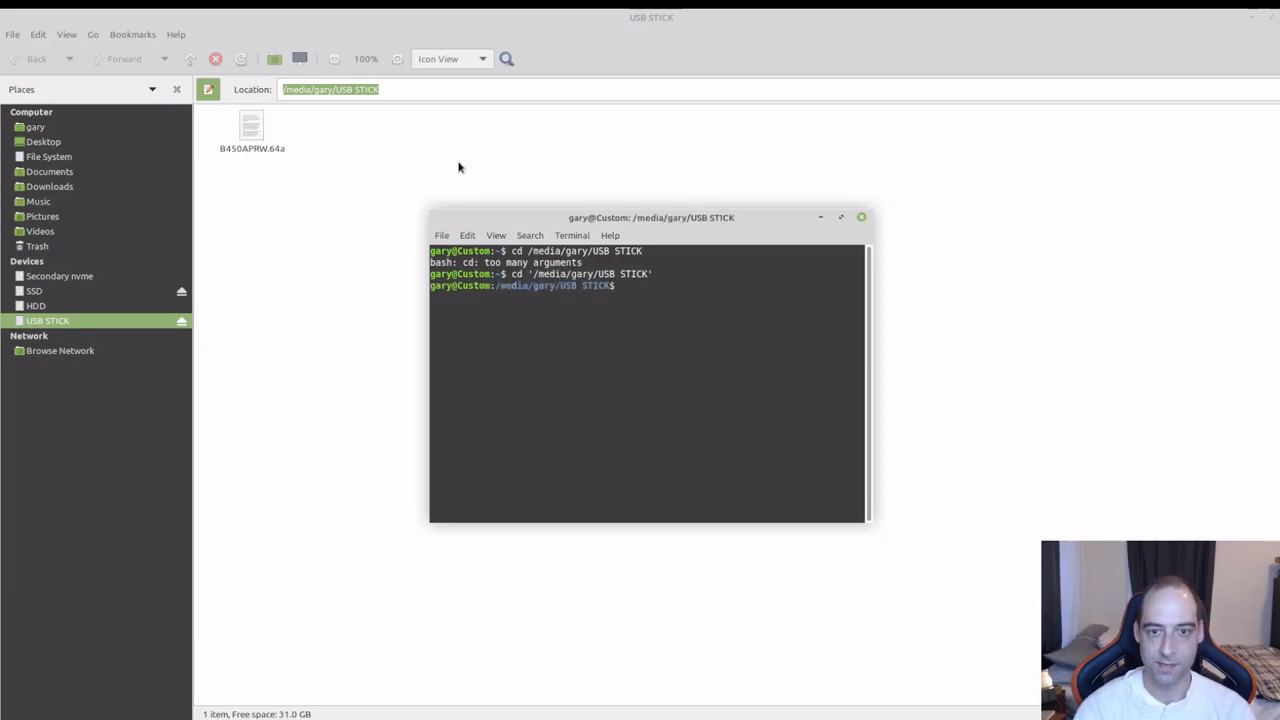
Step: Begin a cp command from ~/Downloads/ and look up the downloaded zip's file name
{"action": "type", "text": "cp"}
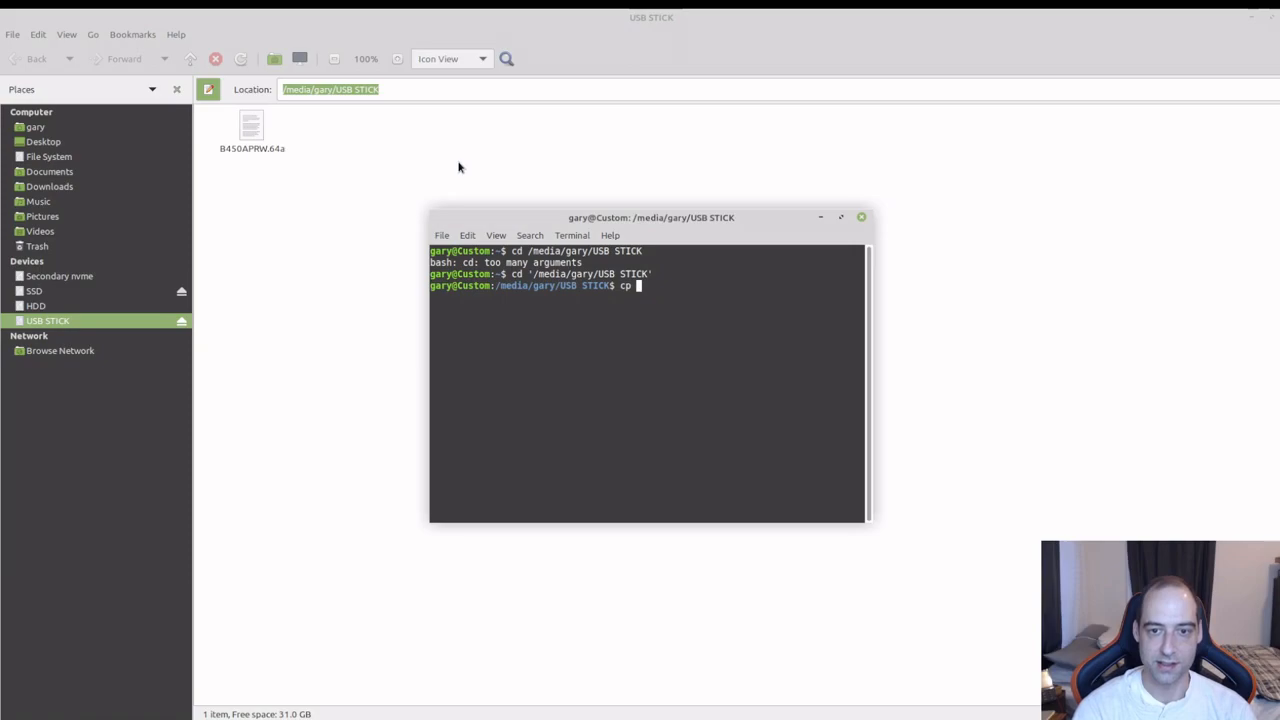
{"action": "type", "text": "~/"}
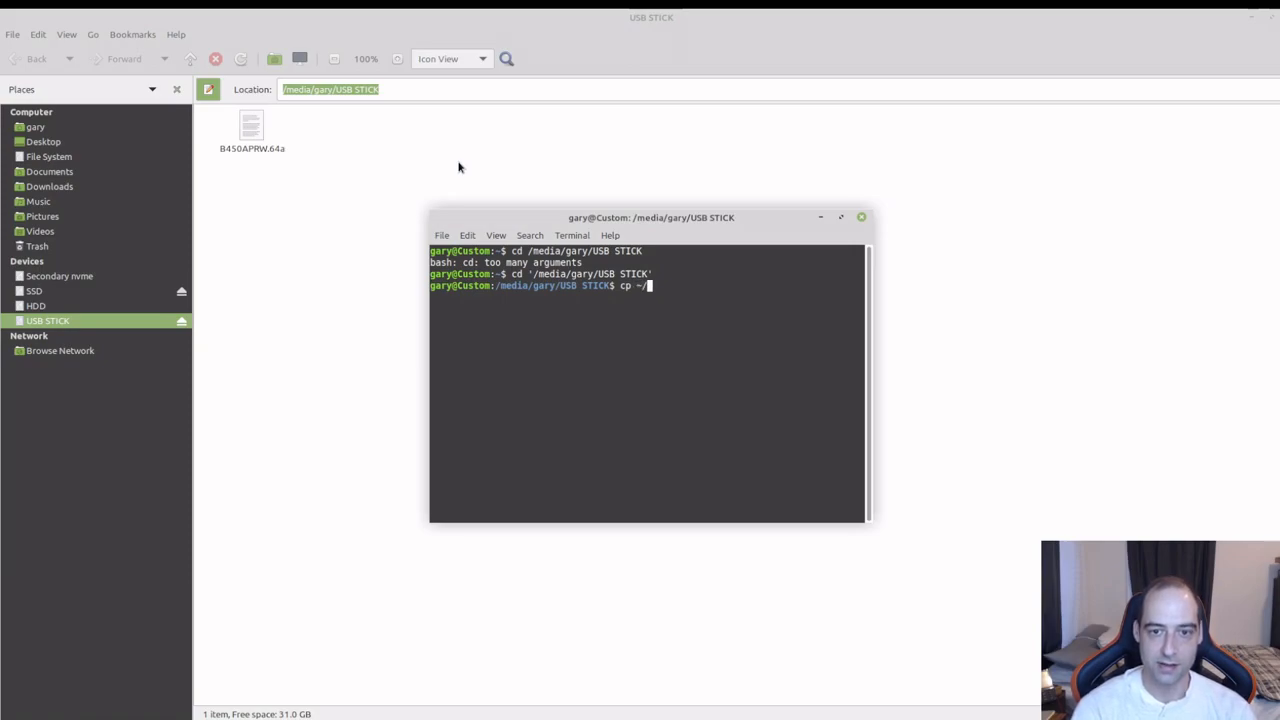
{"action": "type", "text": "Downloads/"}
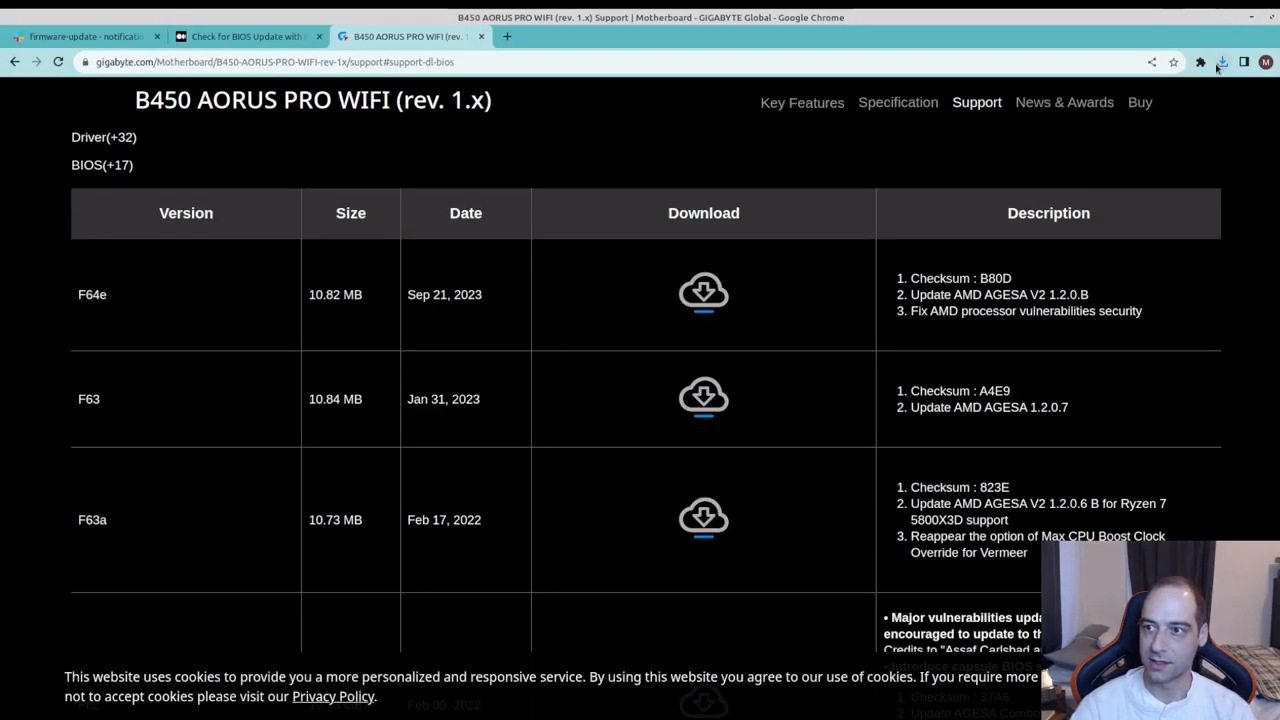
{"action": "left_click", "coordinate": [1221, 62]}
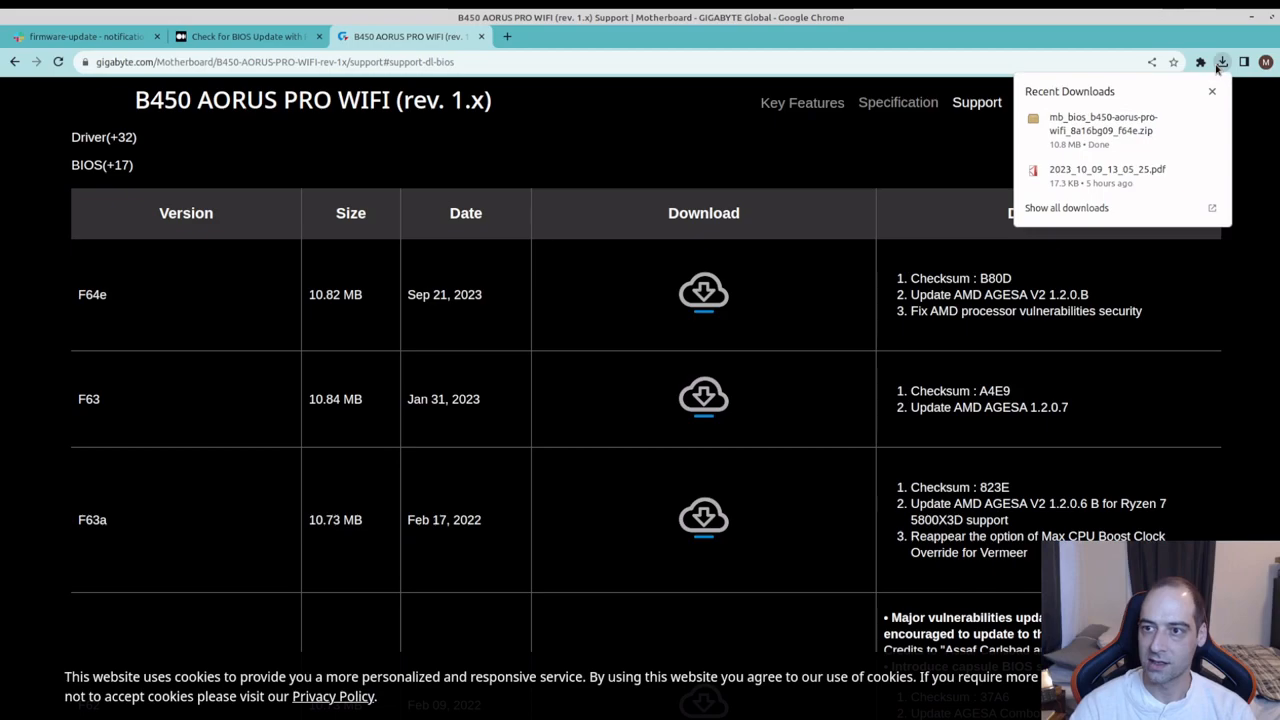
{"action": "mouse_move", "coordinate": [520, 323]}
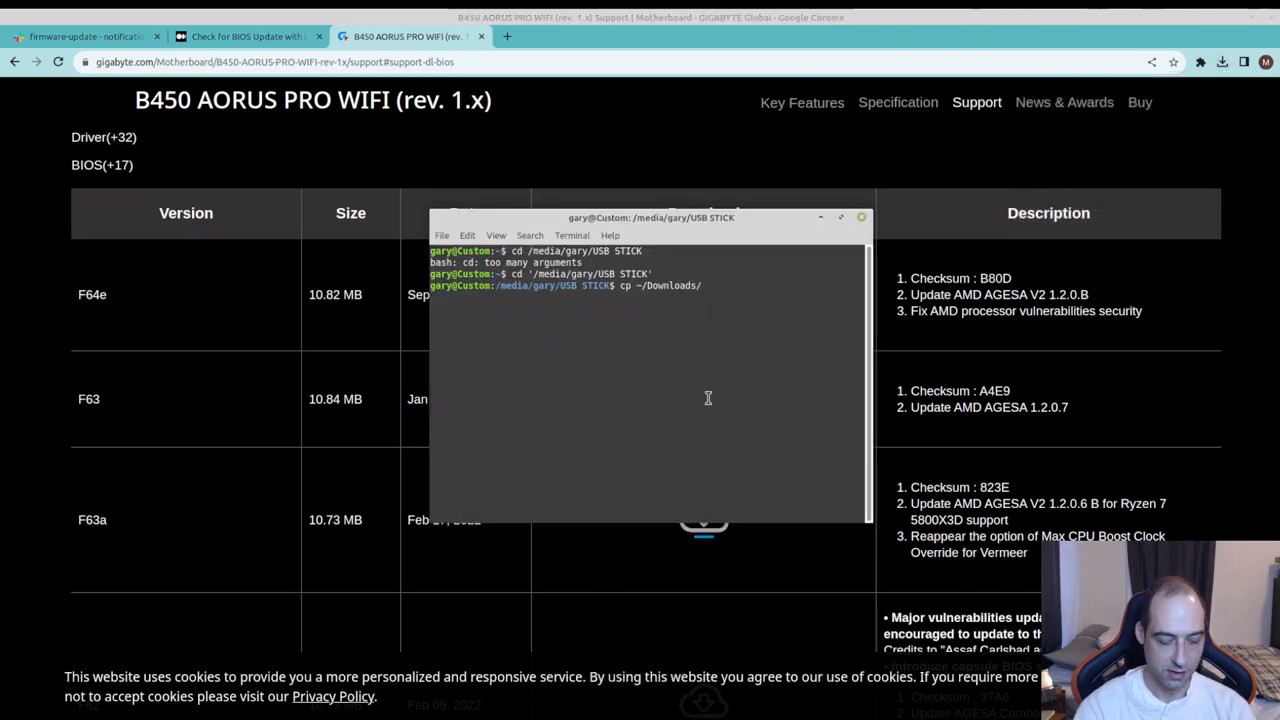
Step: Copy mb_bios_b450-aorus-pro-wifi_8a16bg09_f64e.zip onto the USB stick and unzip it
{"action": "type", "text": "mb_bios_b450-aorus-pro-wifi_8a16bg09_f64e.zip ."}
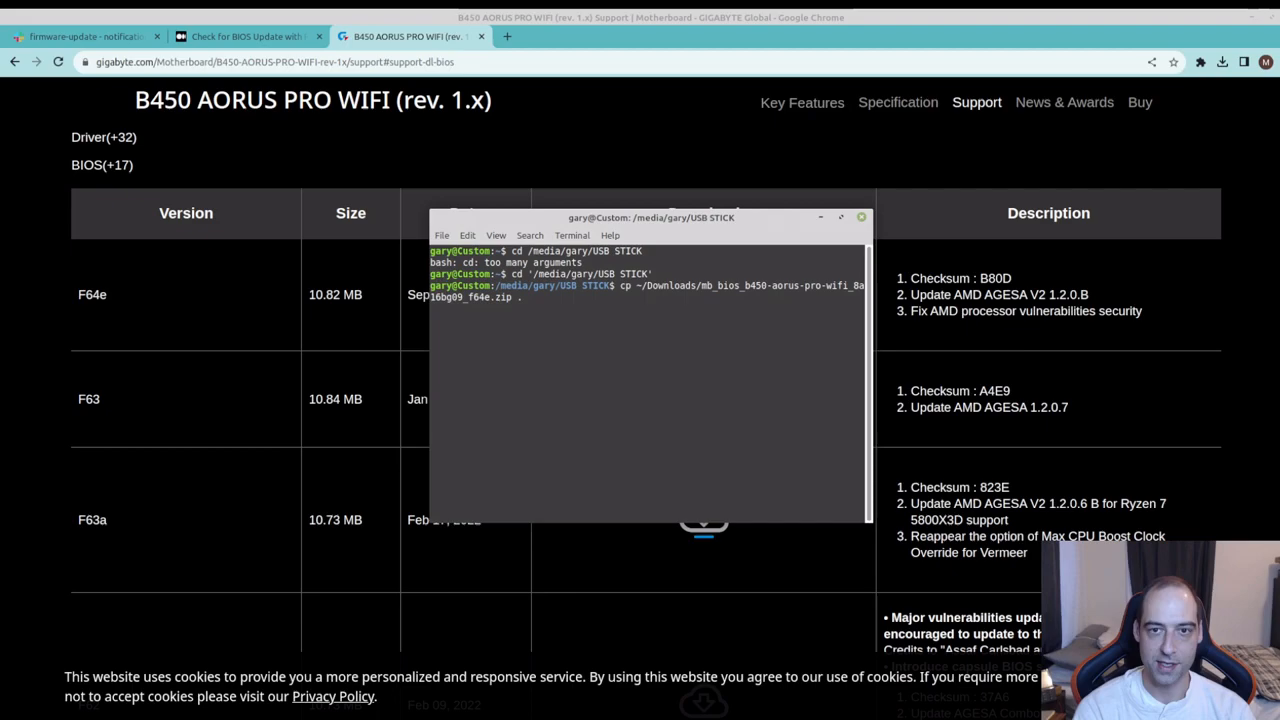
{"action": "key", "text": "Return"}
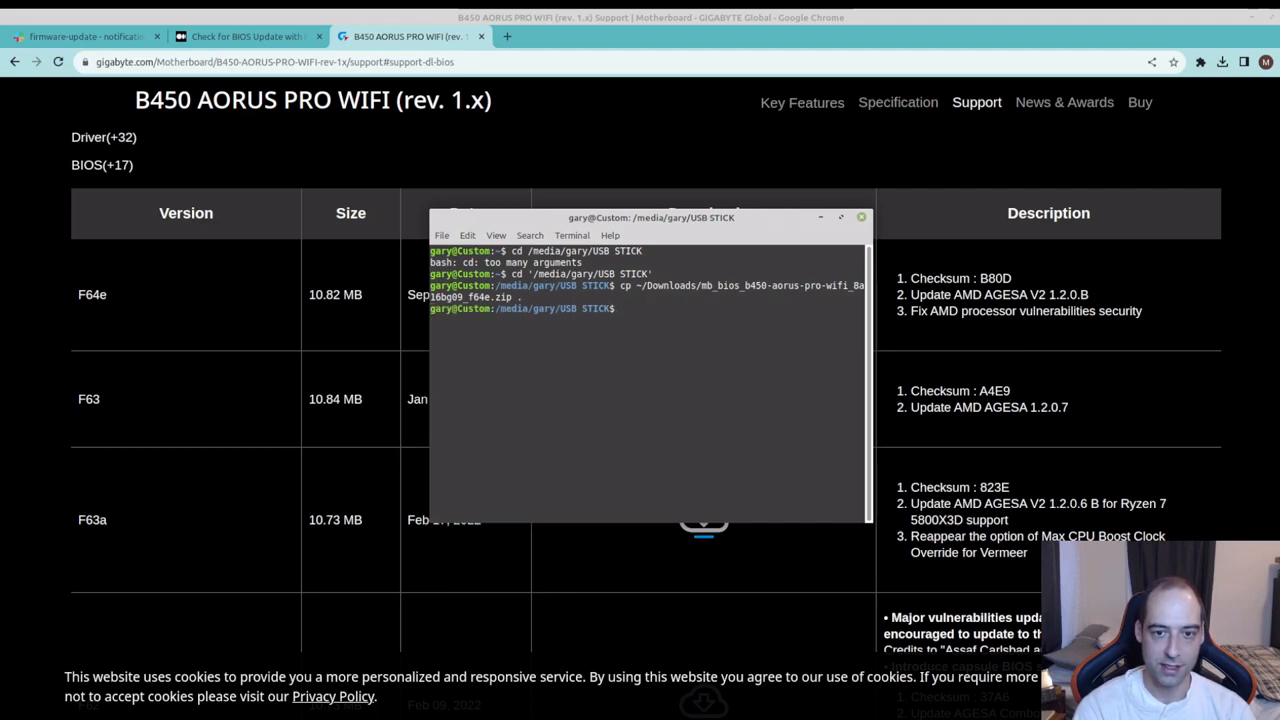
{"action": "type", "text": "unzip"}
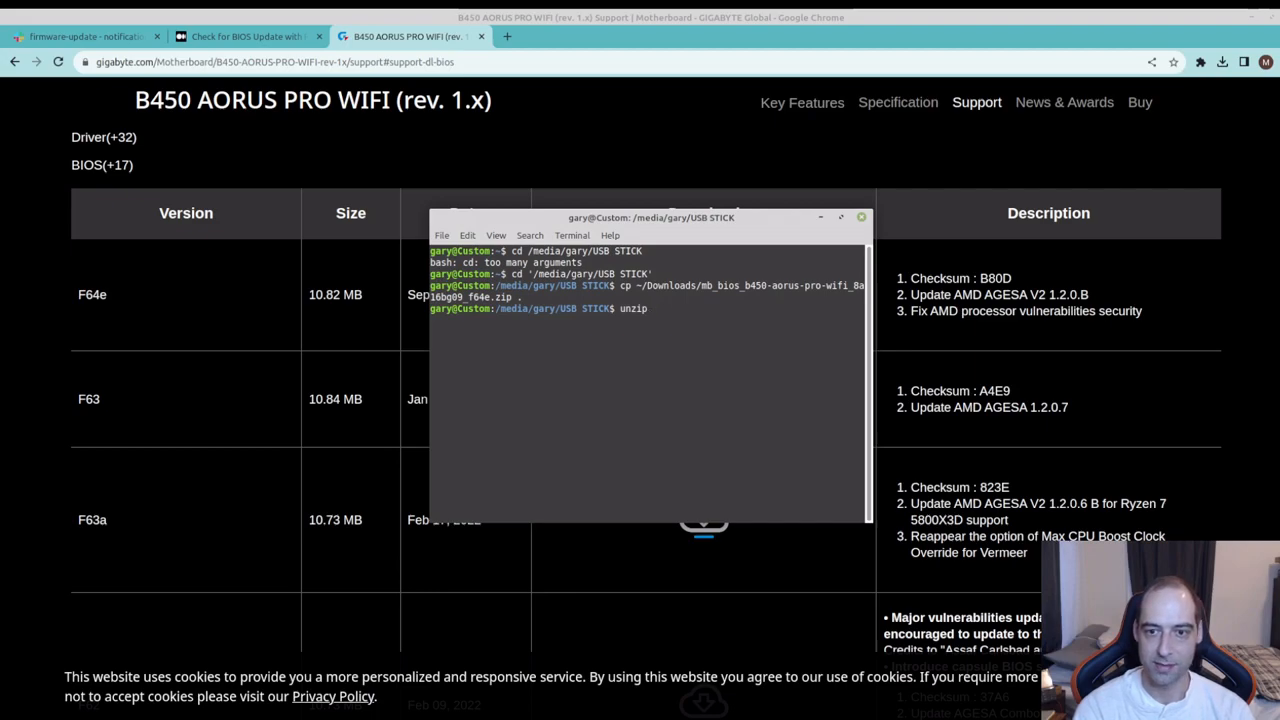
{"action": "type", "text": "mb_bios_b450-aorus-pro-wifi_8a16bg09_f64e.zip"}
{"action": "type", "text": "ls"}
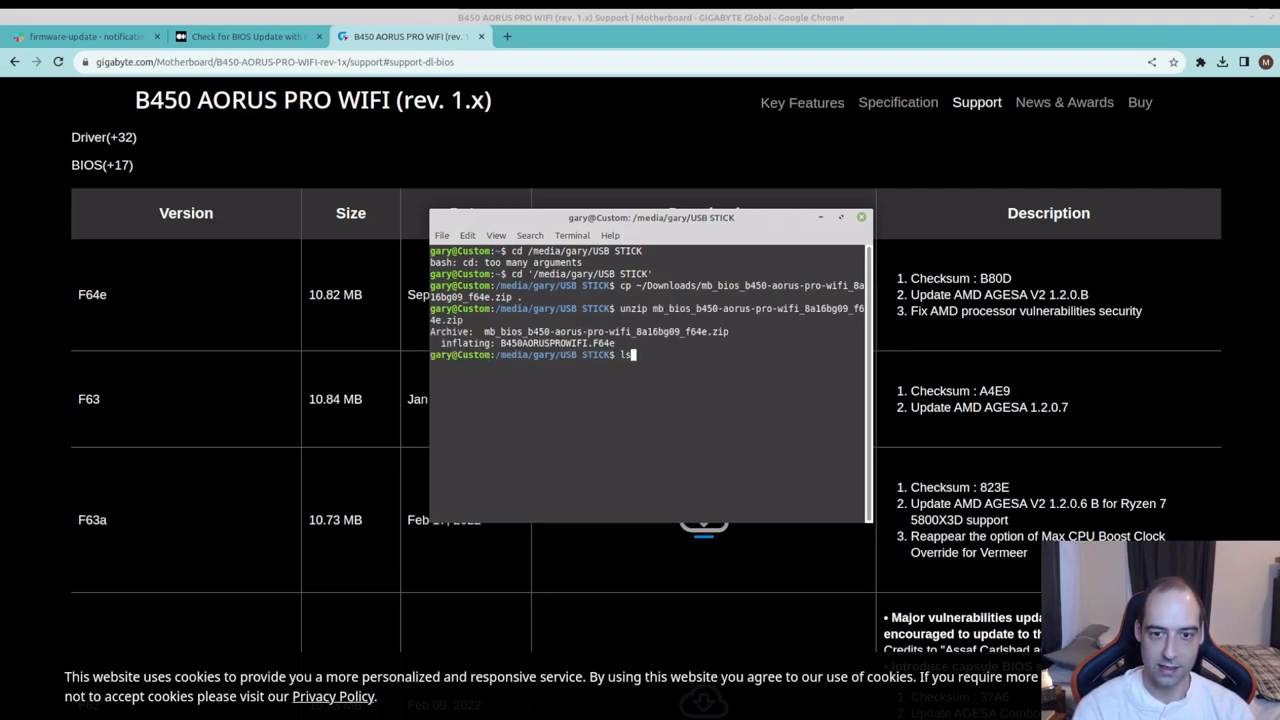
{"action": "key", "text": "Return"}
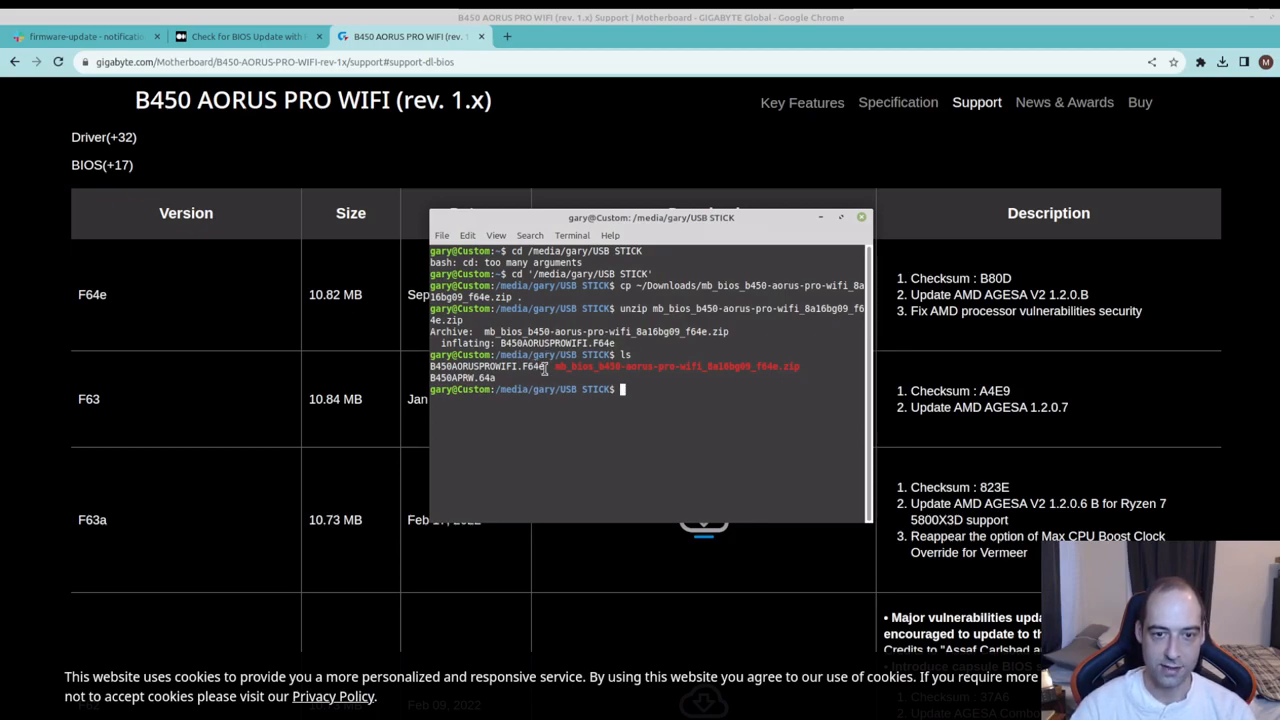
{"action": "double_click", "coordinate": [488, 366]}
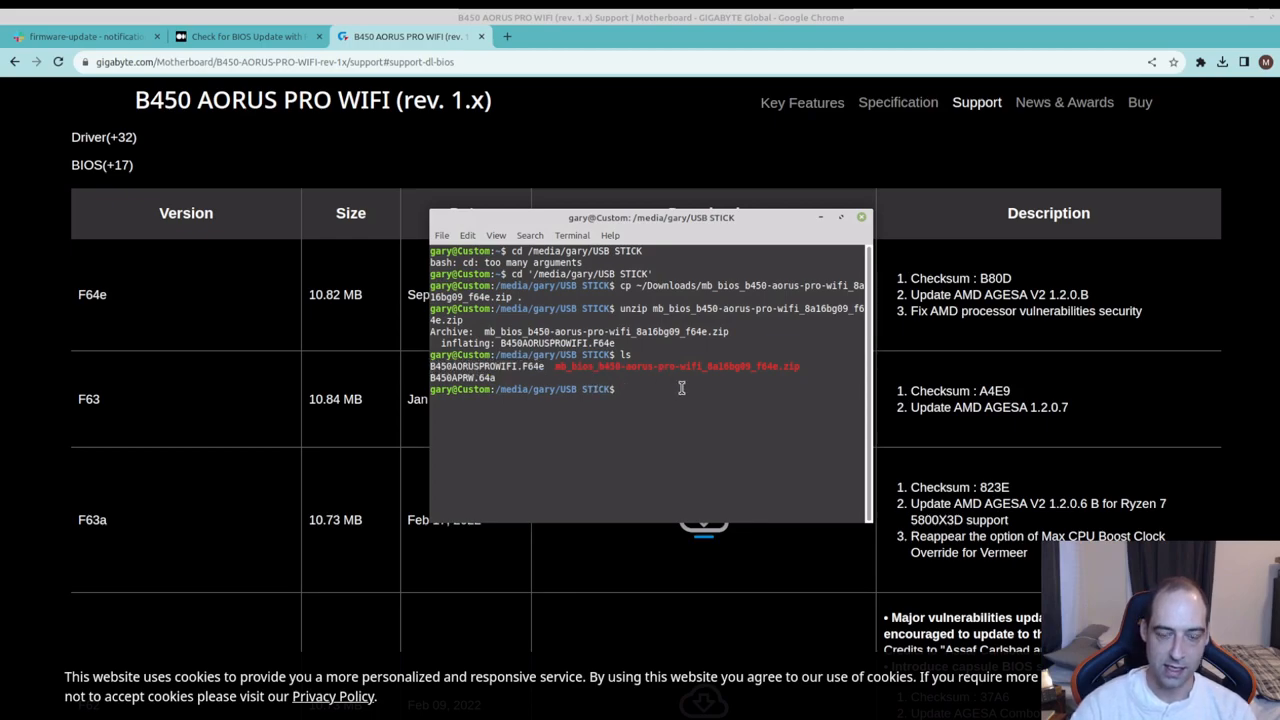
Step: Delete the copied F64e zip and the old B450APRW.64a file from the USB stick
{"action": "type", "text": "rm m"}
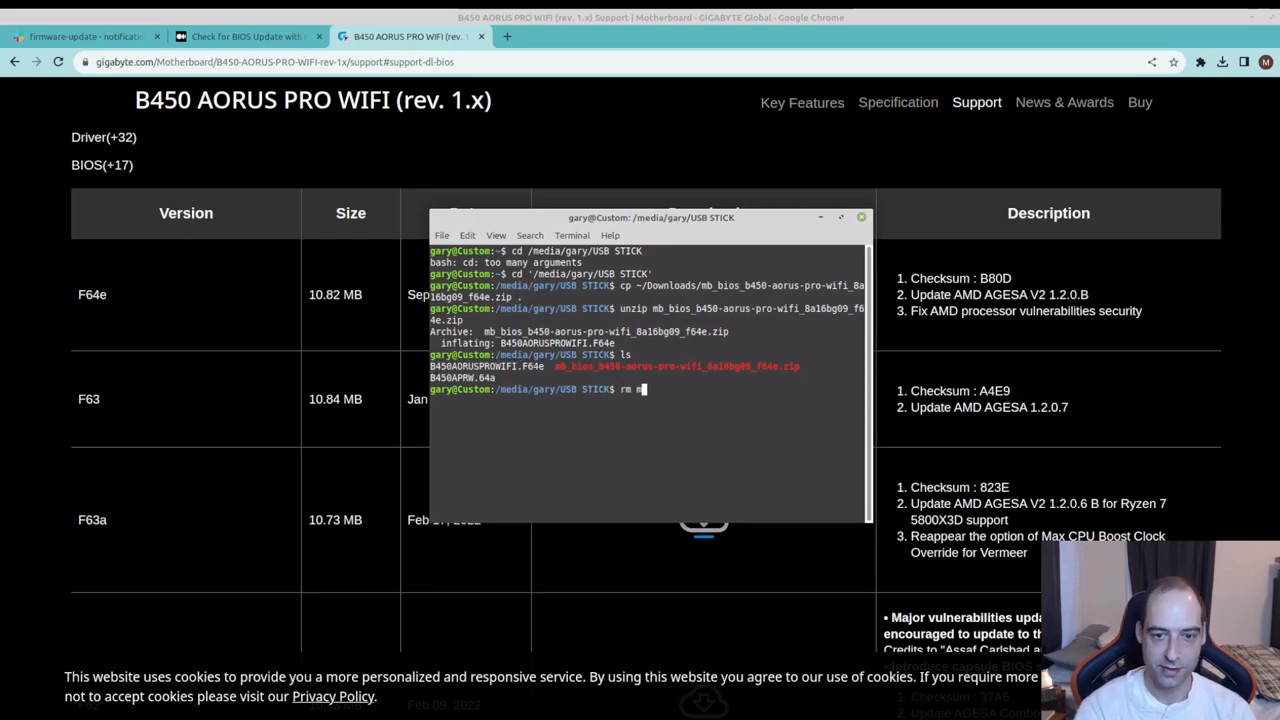
{"action": "type", "text": "b_bios_b450-aorus-pro-wifi_8a16bg09_f64e.zip"}
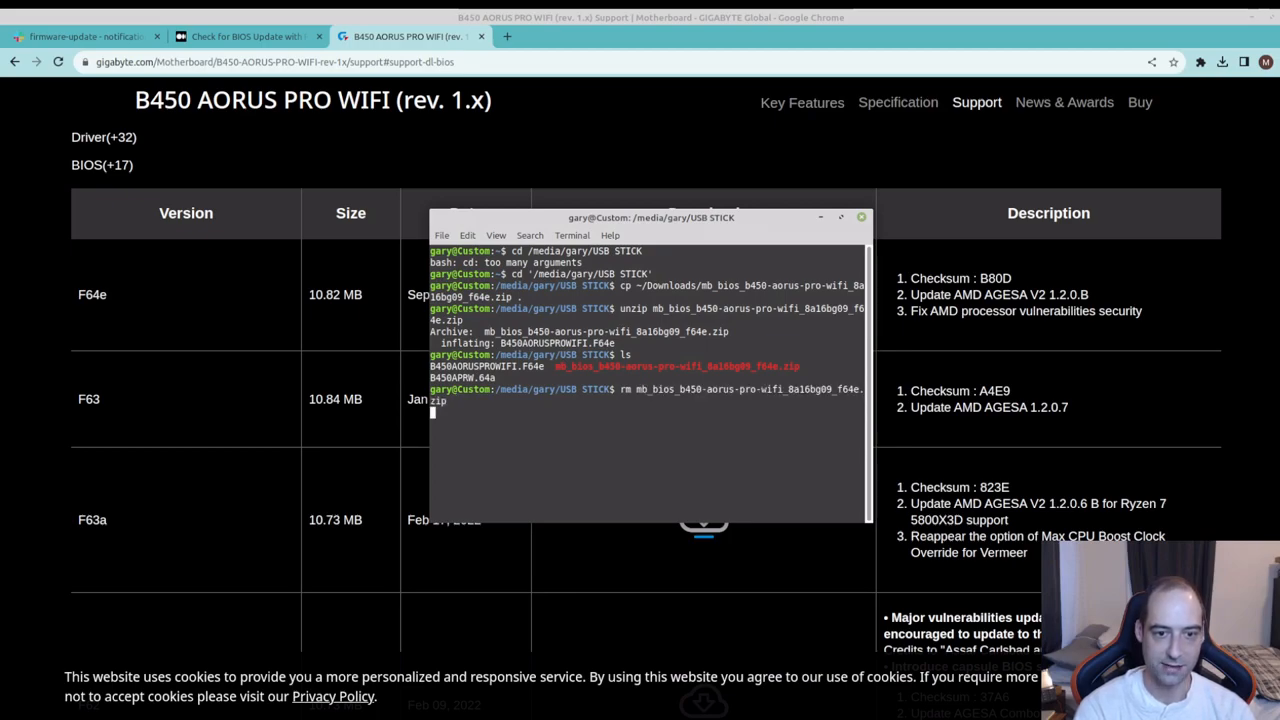
{"action": "key", "text": "Return"}
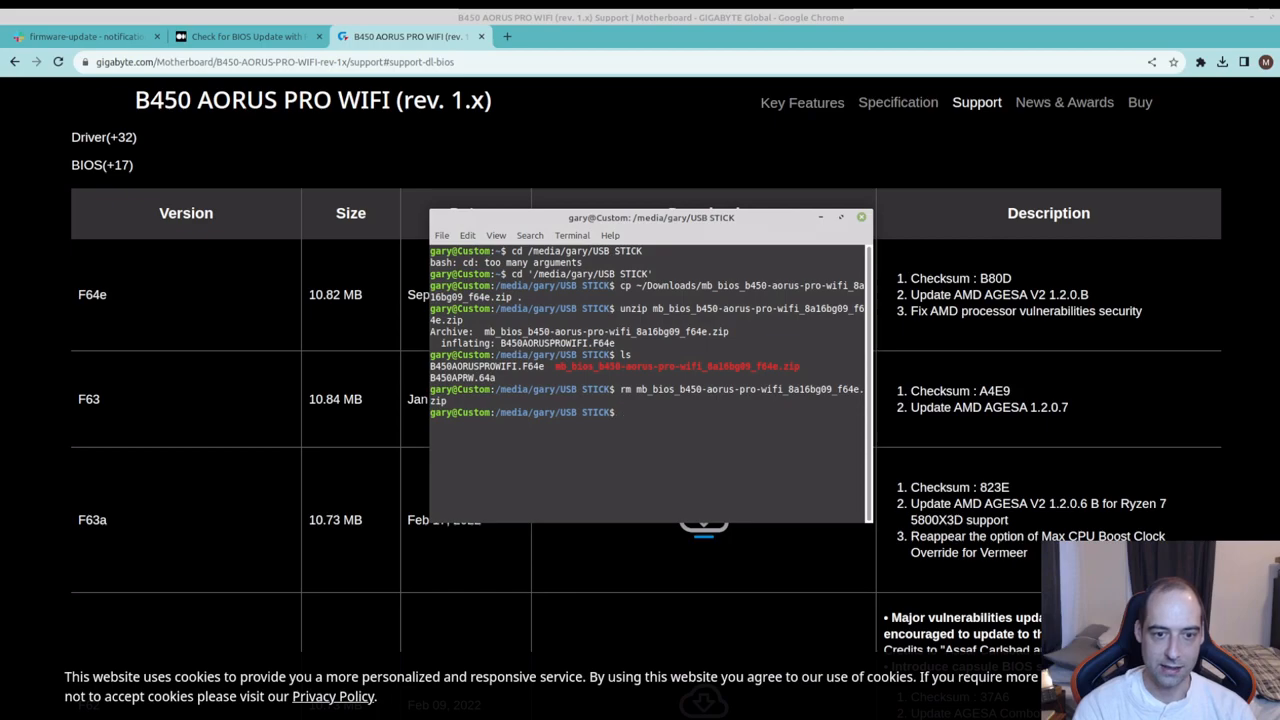
{"action": "type", "text": "rm B"}
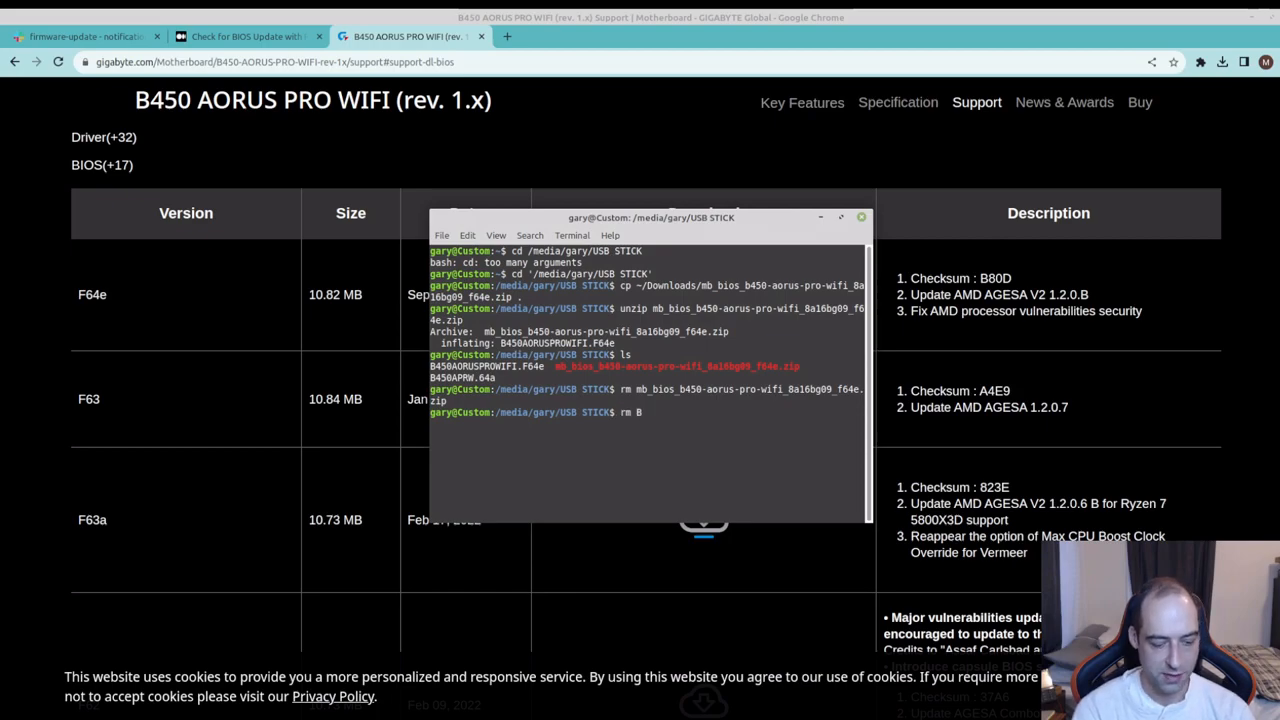
{"action": "type", "text": "450APR"}
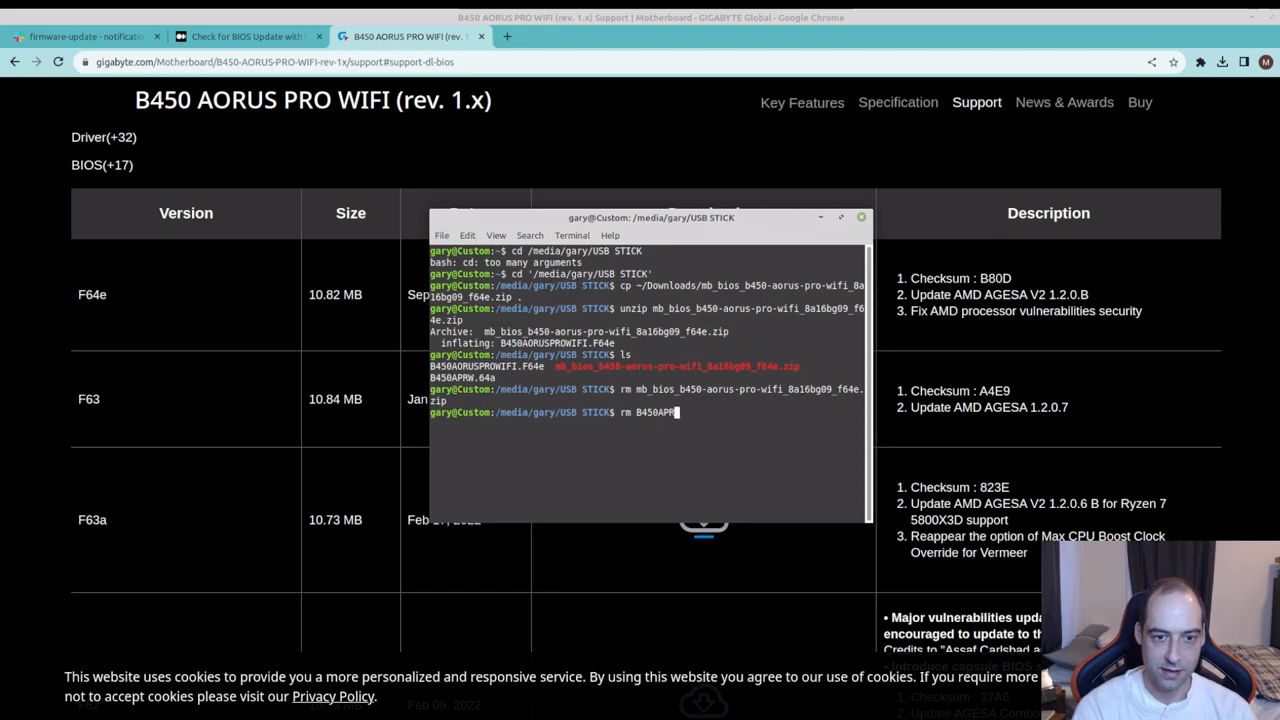
{"action": "key", "text": "Return"}
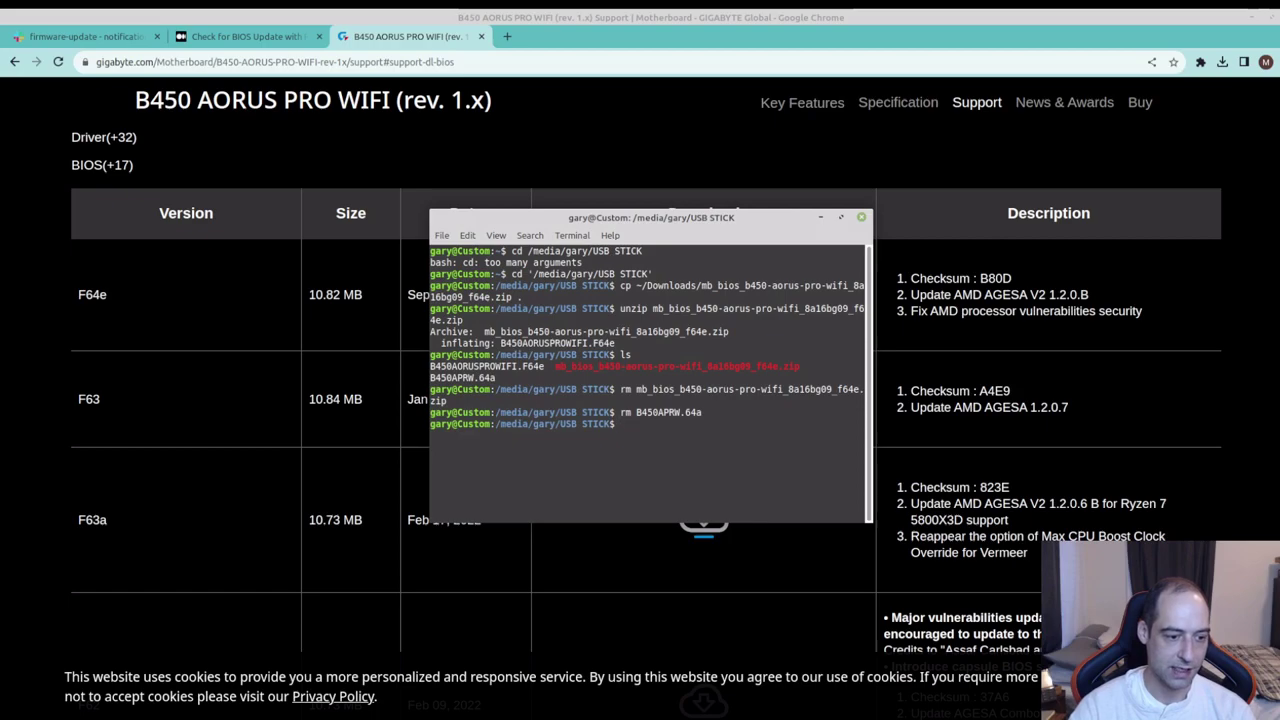
{"action": "left_click", "coordinate": [20, 708]}
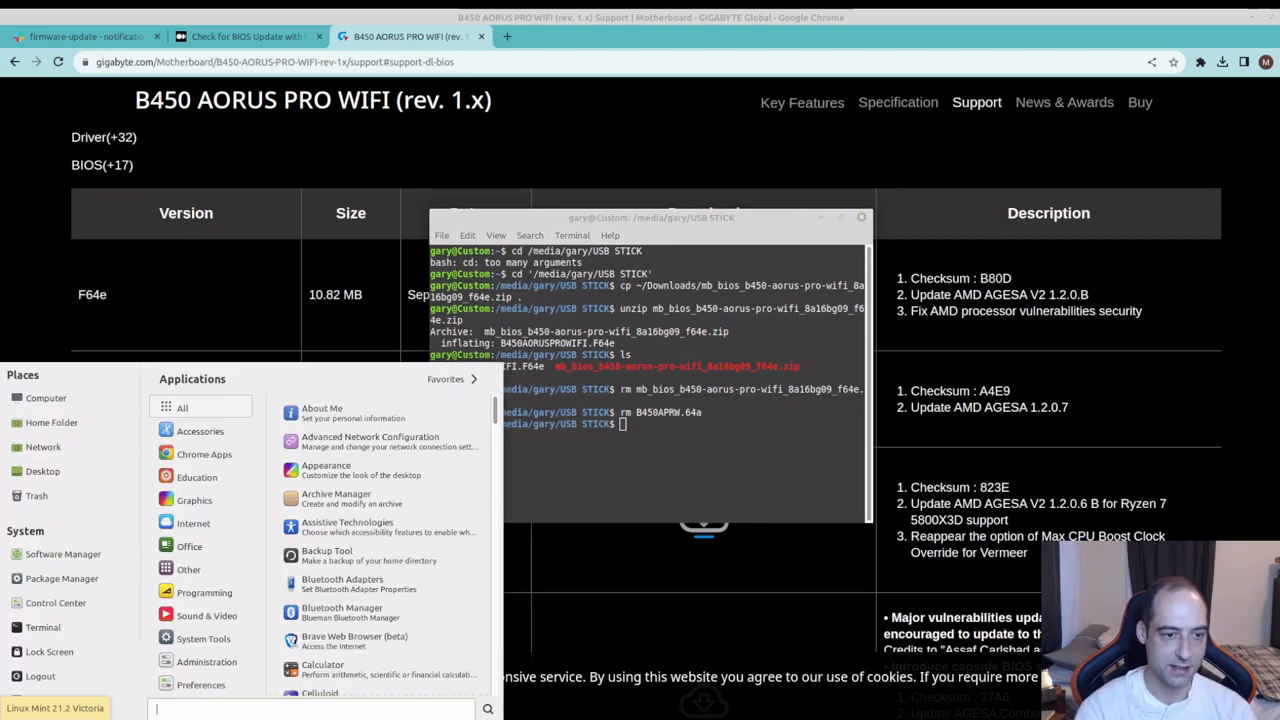
{"action": "type", "text": "usb"}
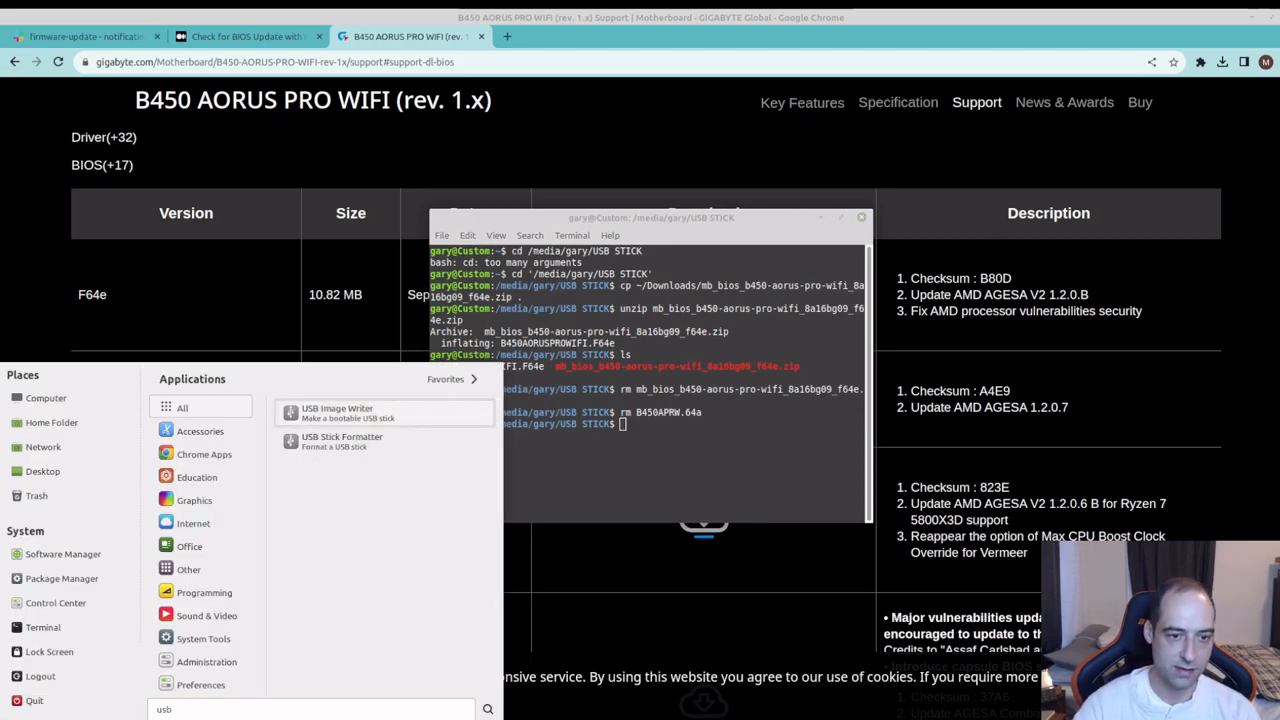
{"action": "left_click", "coordinate": [342, 440]}
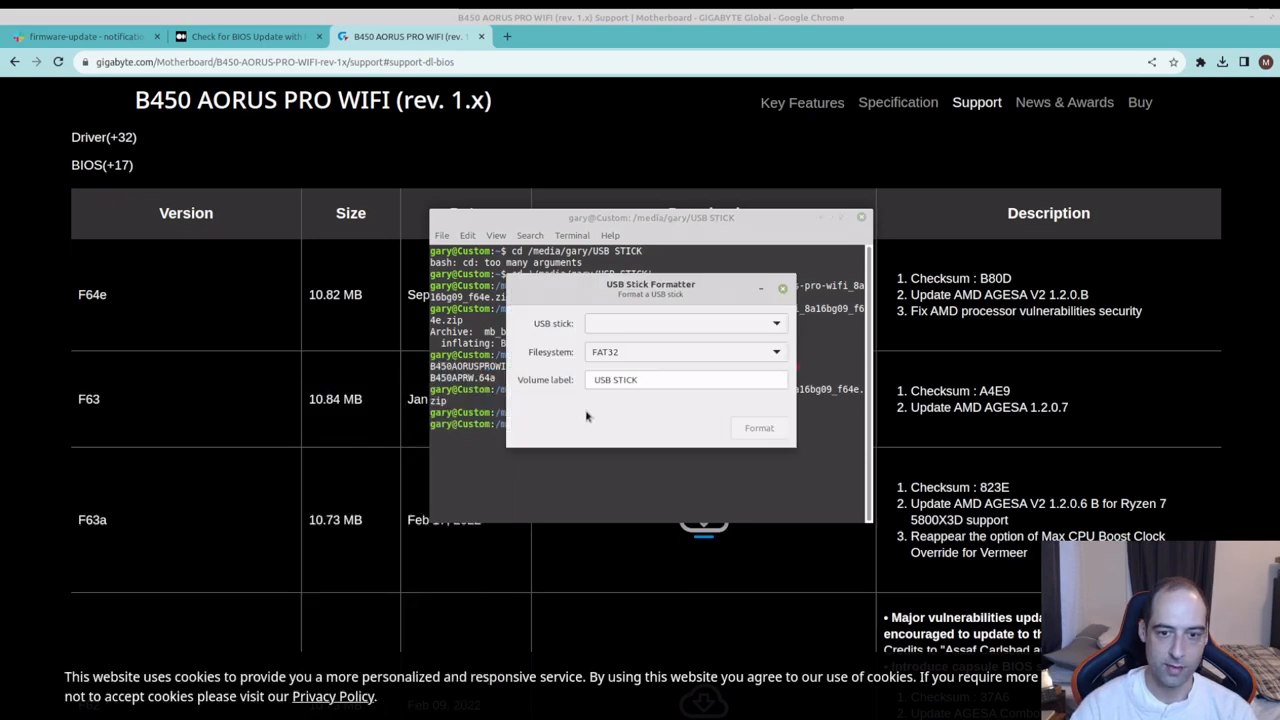
{"action": "left_click", "coordinate": [685, 323]}
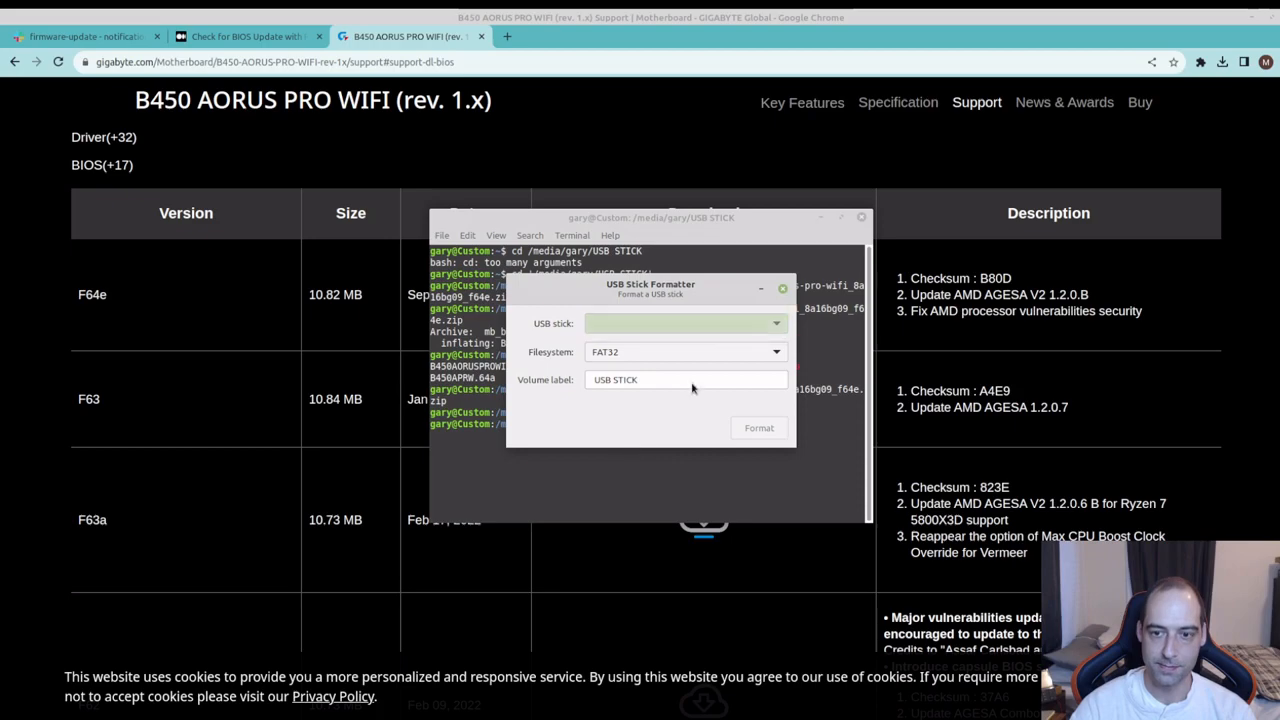
{"action": "left_click", "coordinate": [782, 288]}
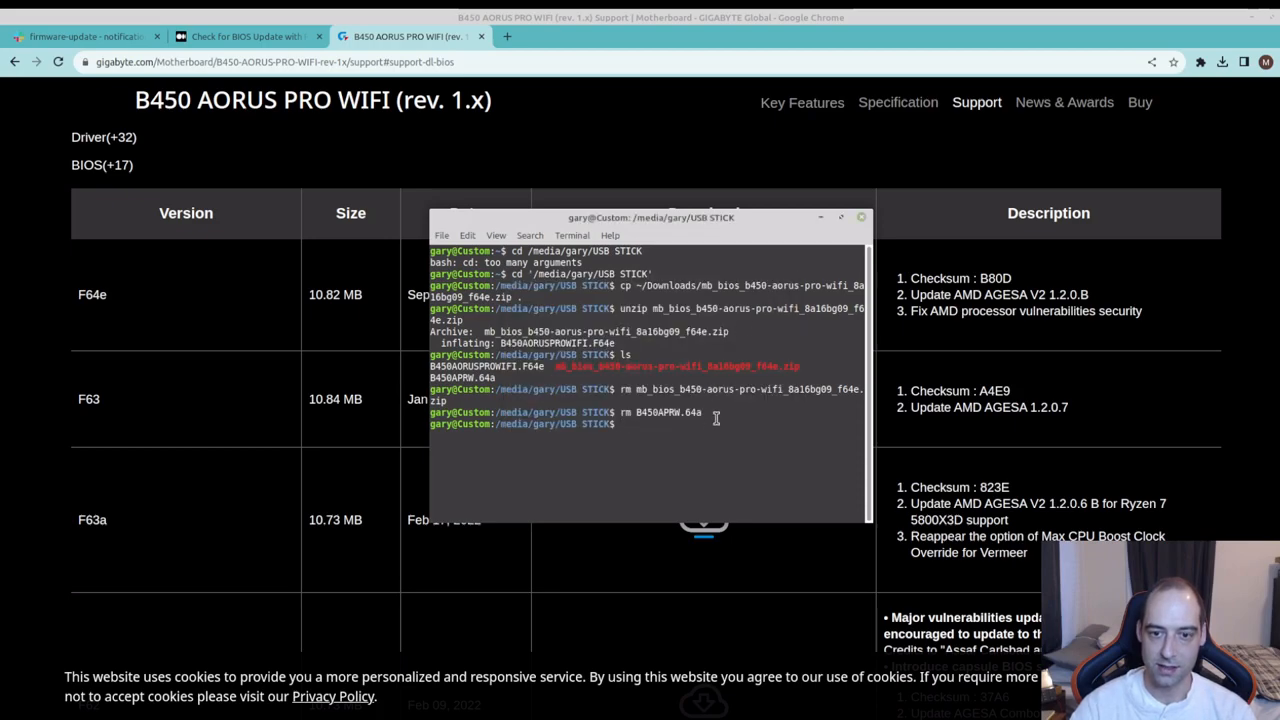